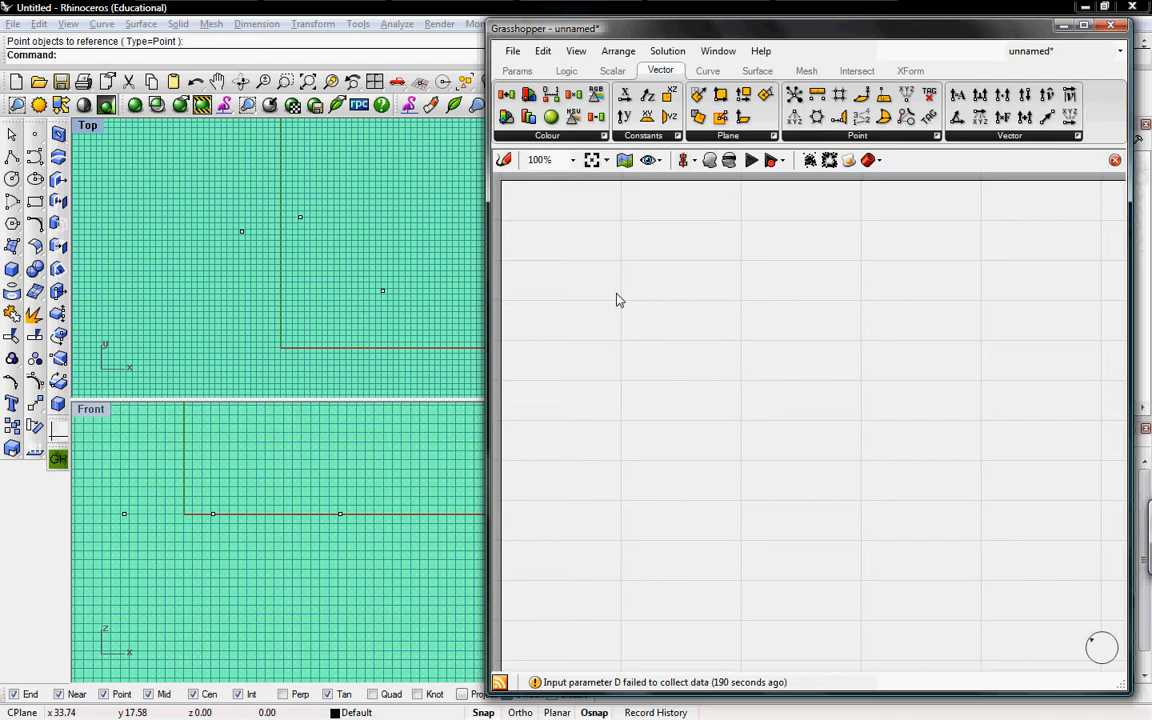
mouse_move(203, 174)
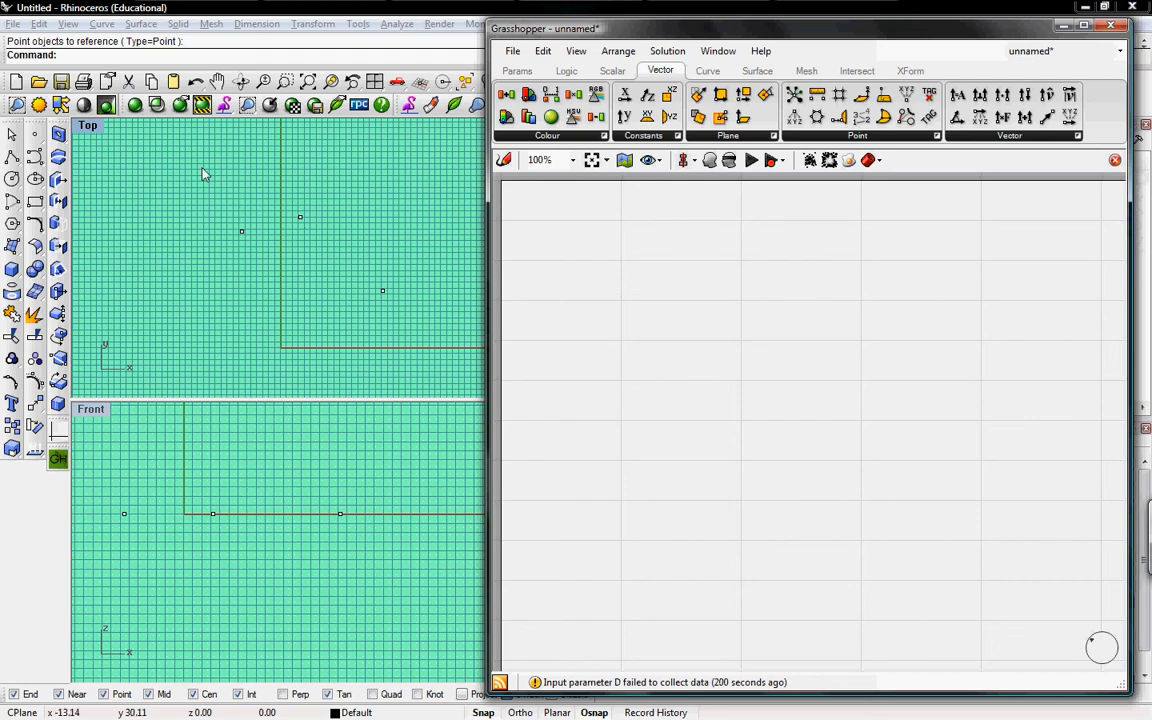
Step: Select the reference point objects in Rhino's Top viewport and drag them to new spots
left_click(303, 223)
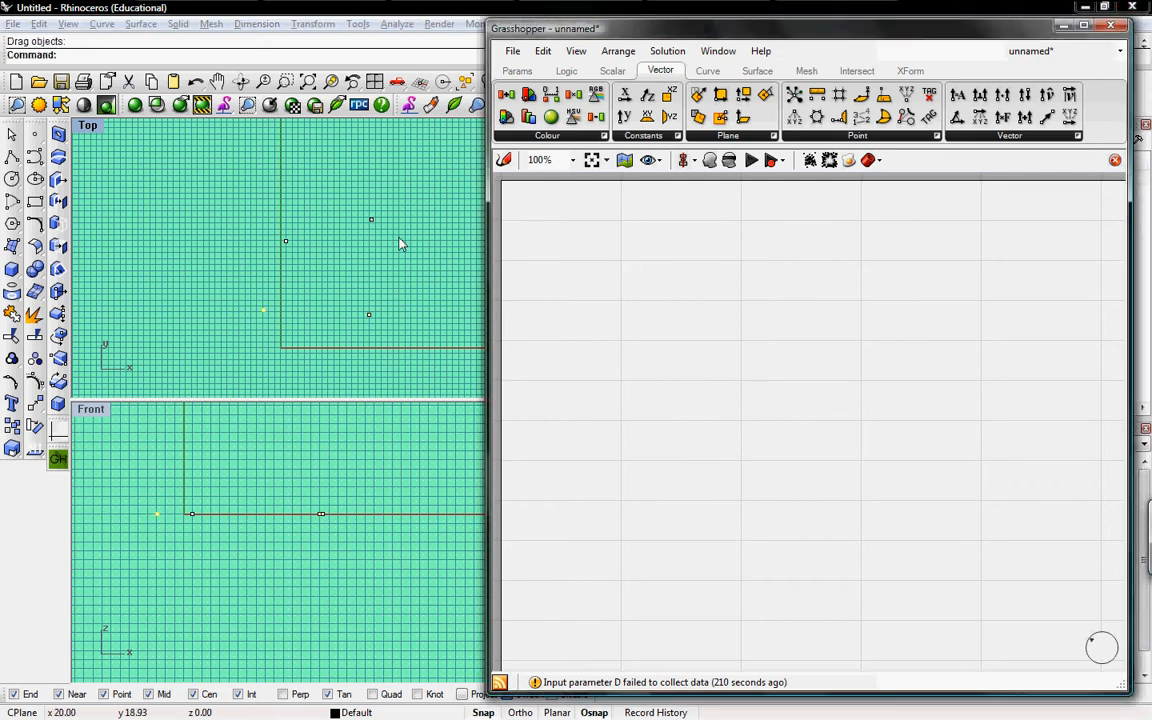
mouse_move(367, 290)
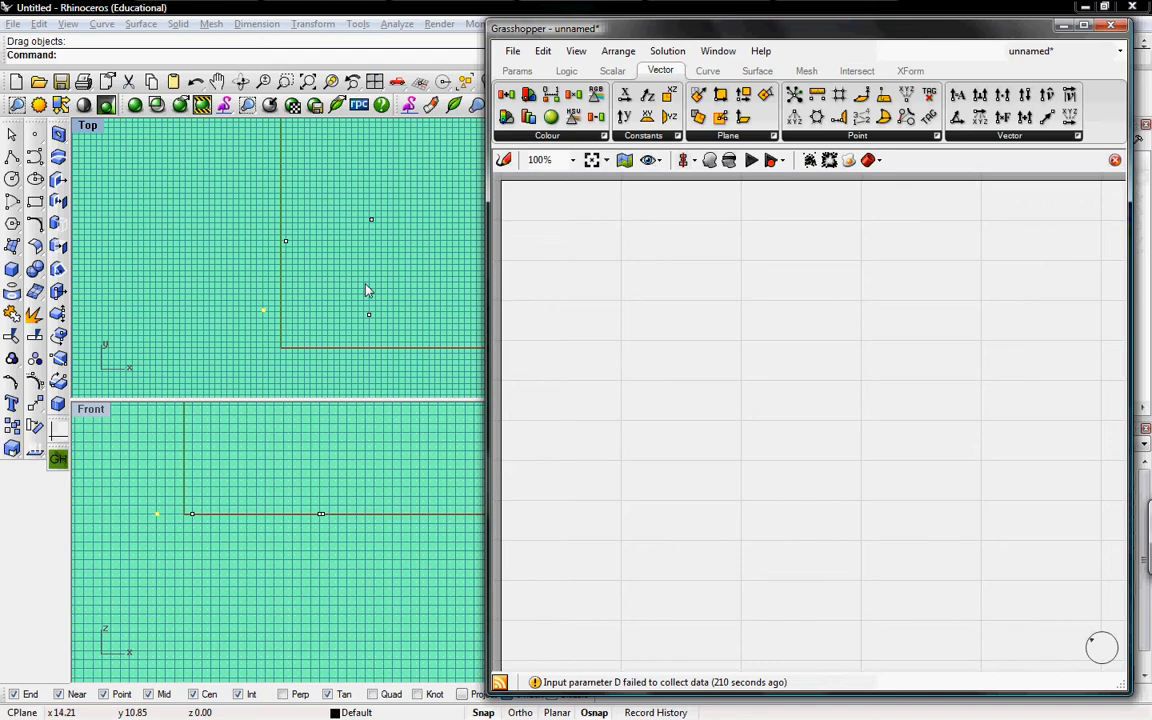
mouse_move(685, 248)
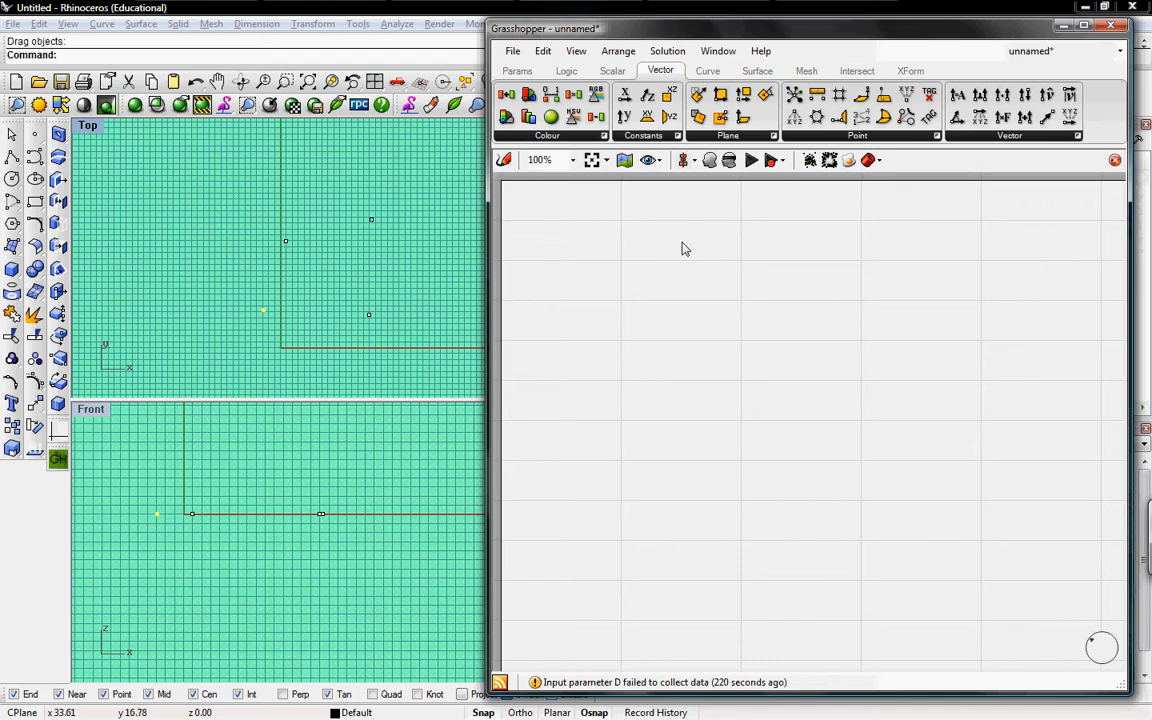
mouse_move(738, 253)
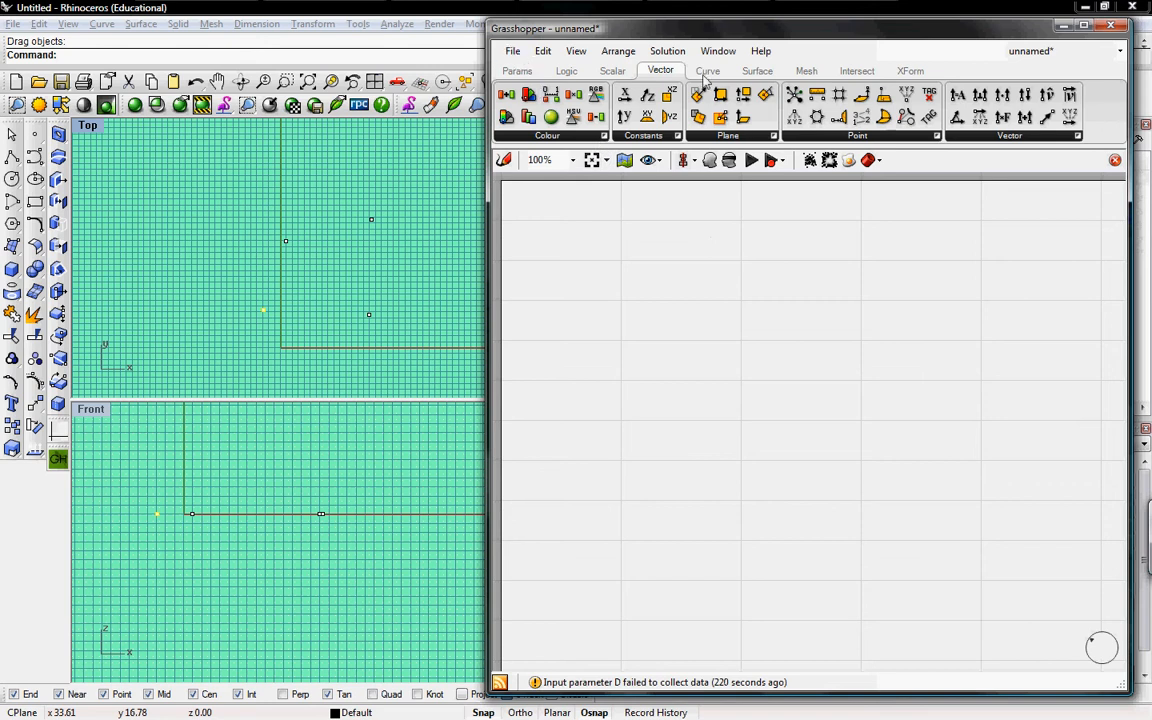
Step: Place the Circle component from Curve > Primitive onto the right side of the canvas
left_click(707, 70)
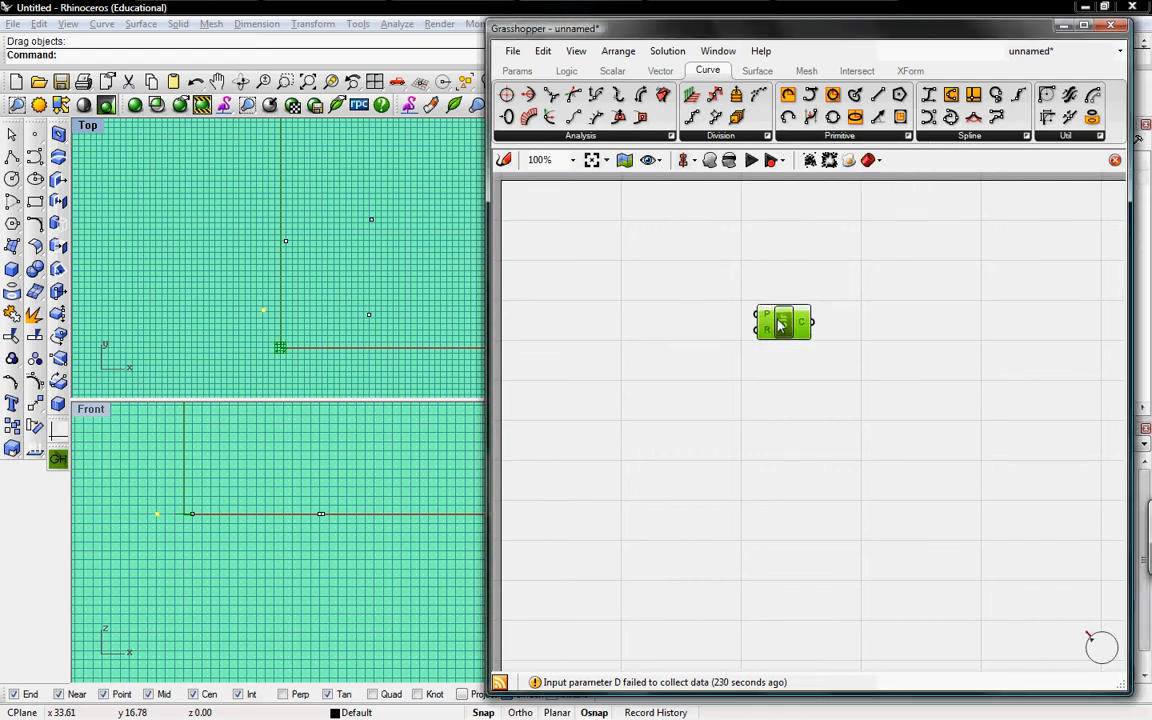
left_click_drag(783, 322, 816, 333)
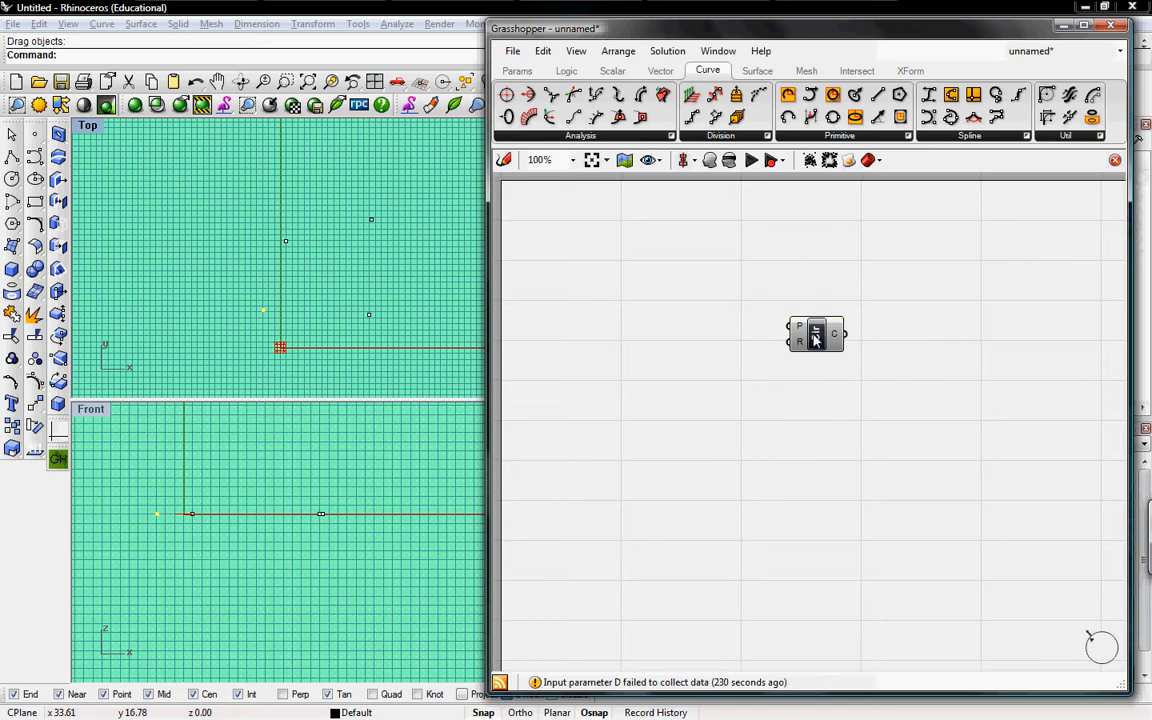
mouse_move(817, 340)
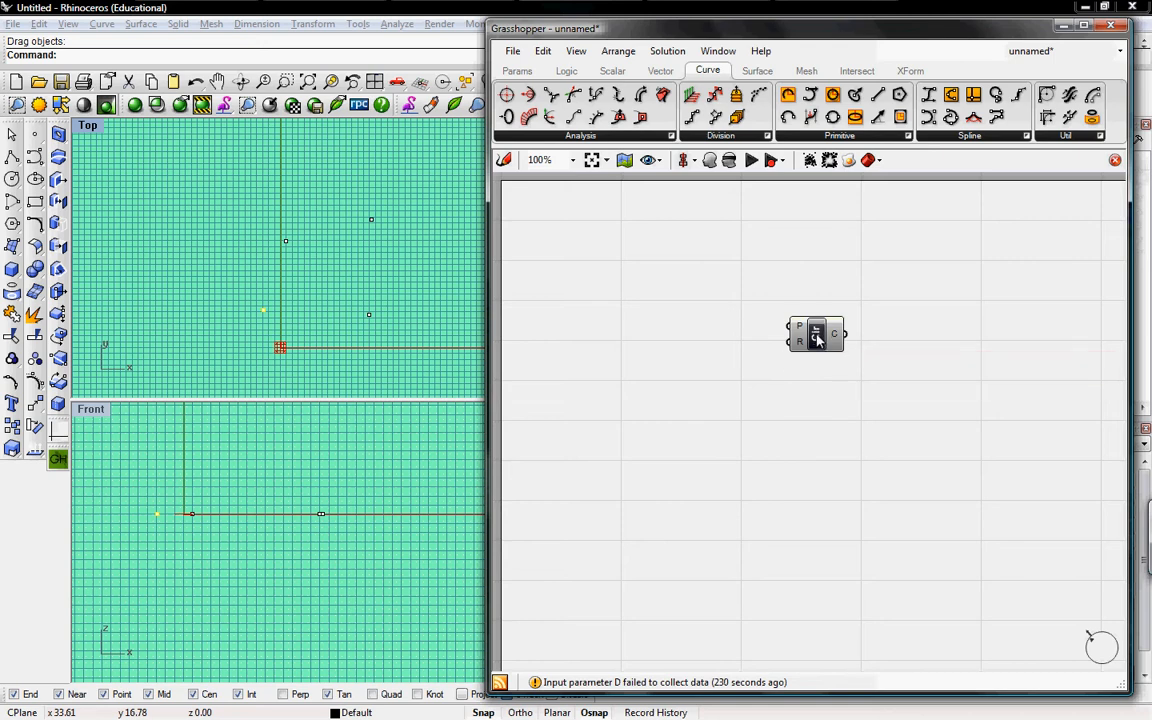
mouse_move(800, 332)
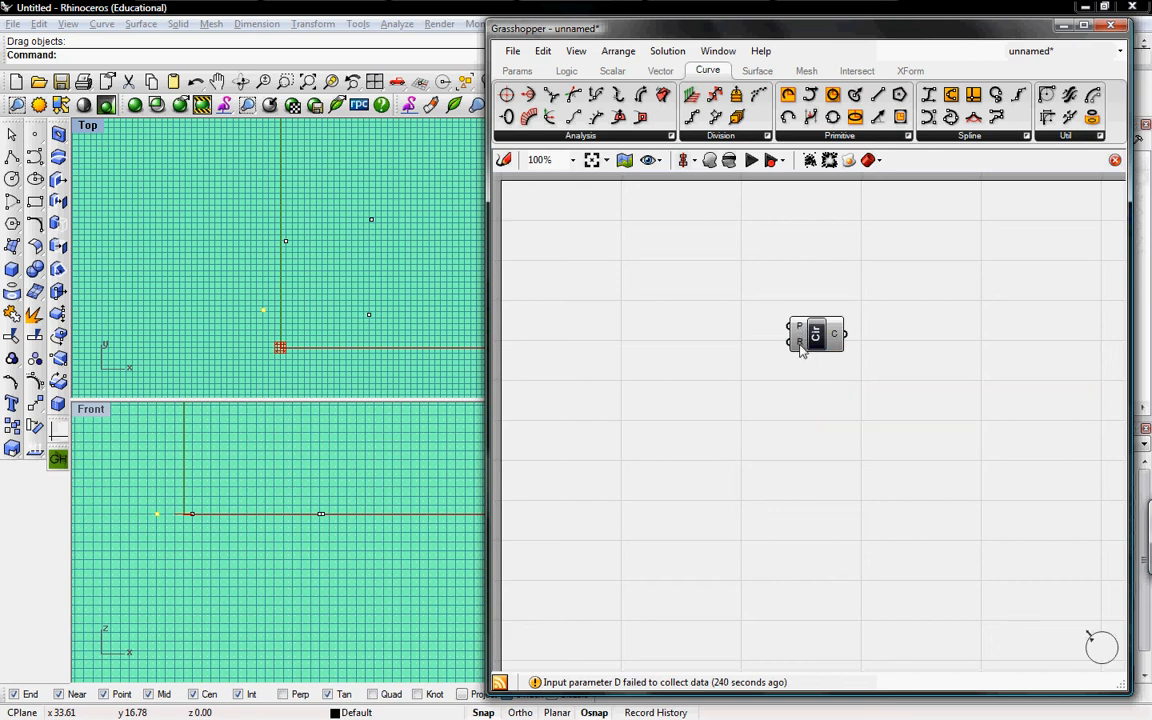
mouse_move(800, 345)
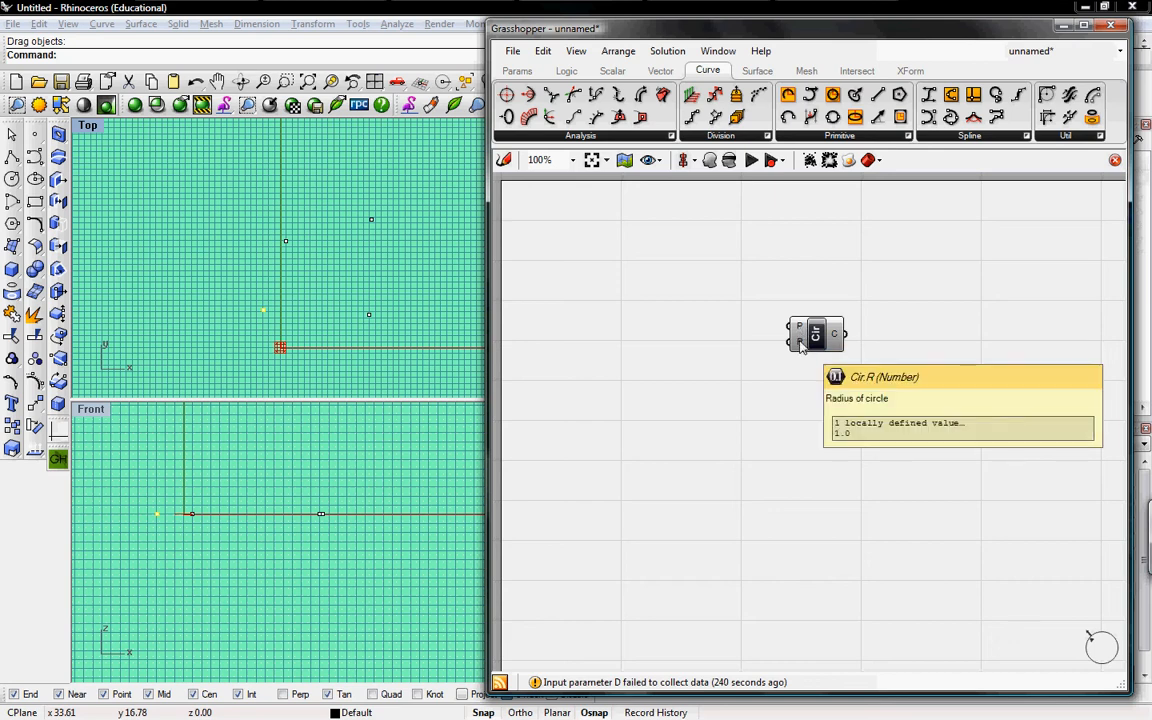
mouse_move(520, 278)
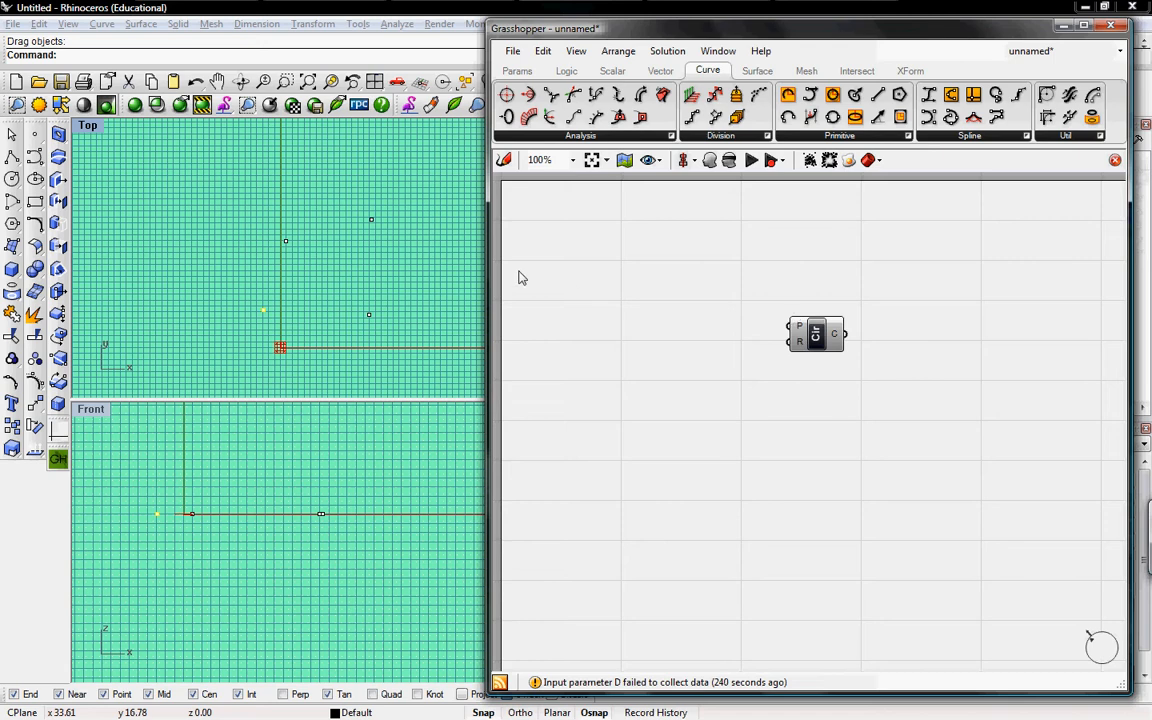
mouse_move(812, 351)
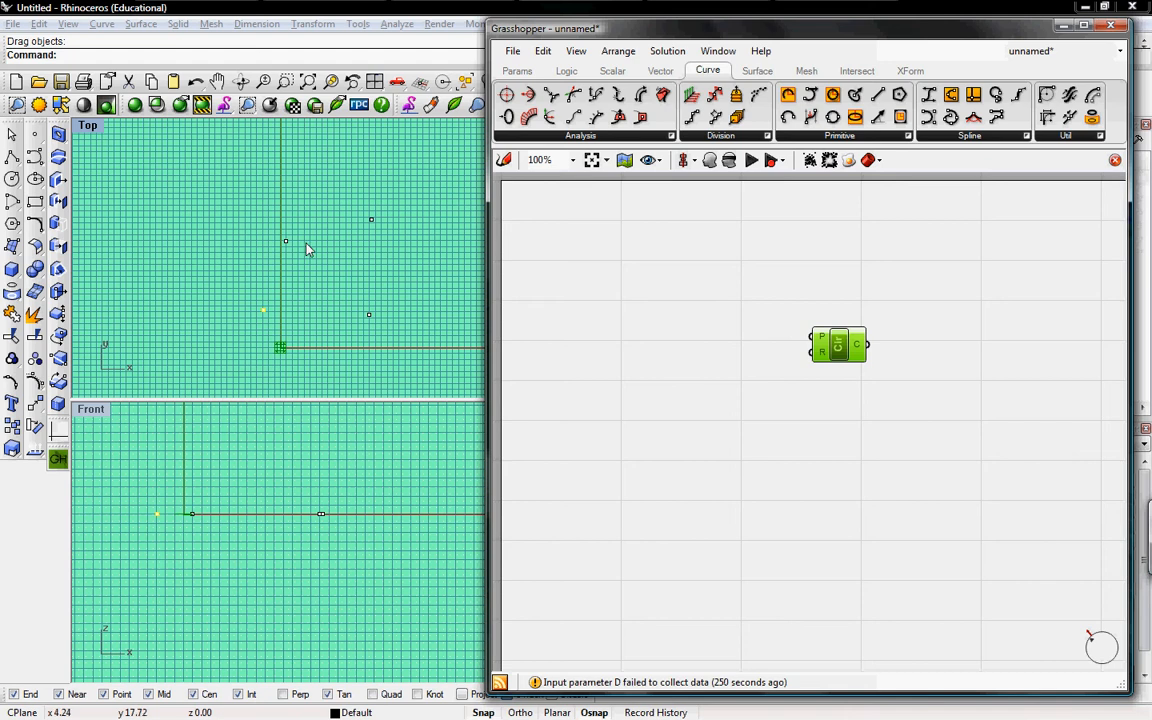
mouse_move(519, 80)
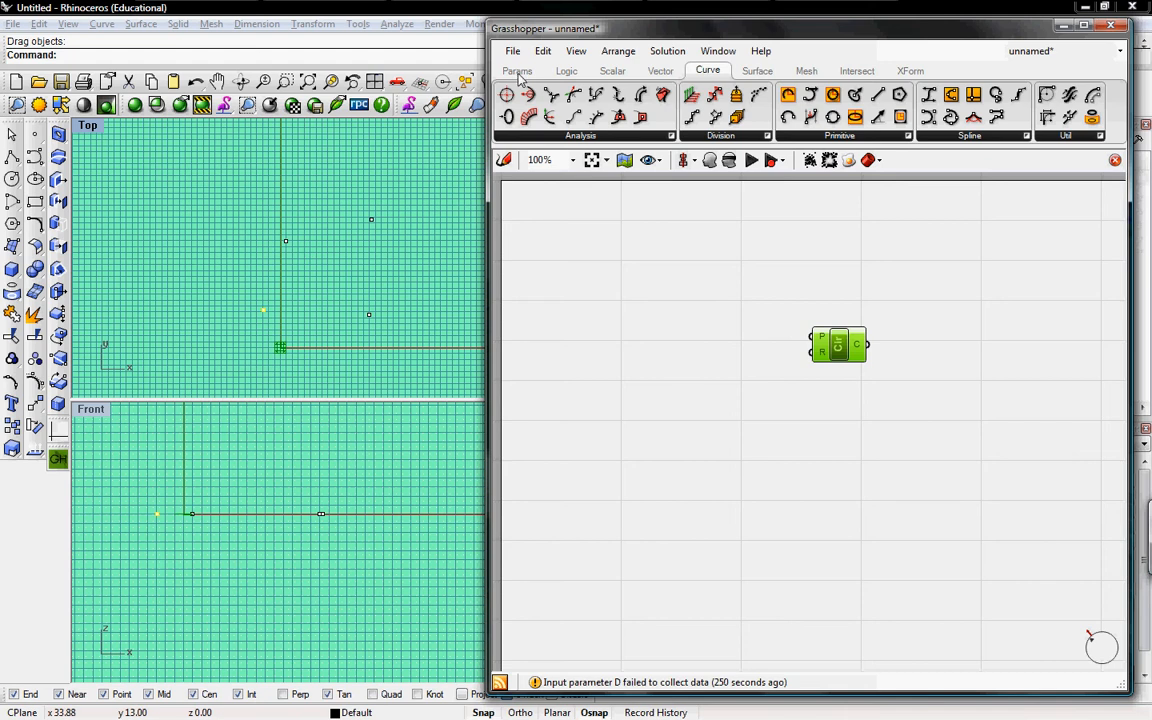
Step: Place a Point parameter from Params > Geometry to the left of the Circle component
left_click(517, 70)
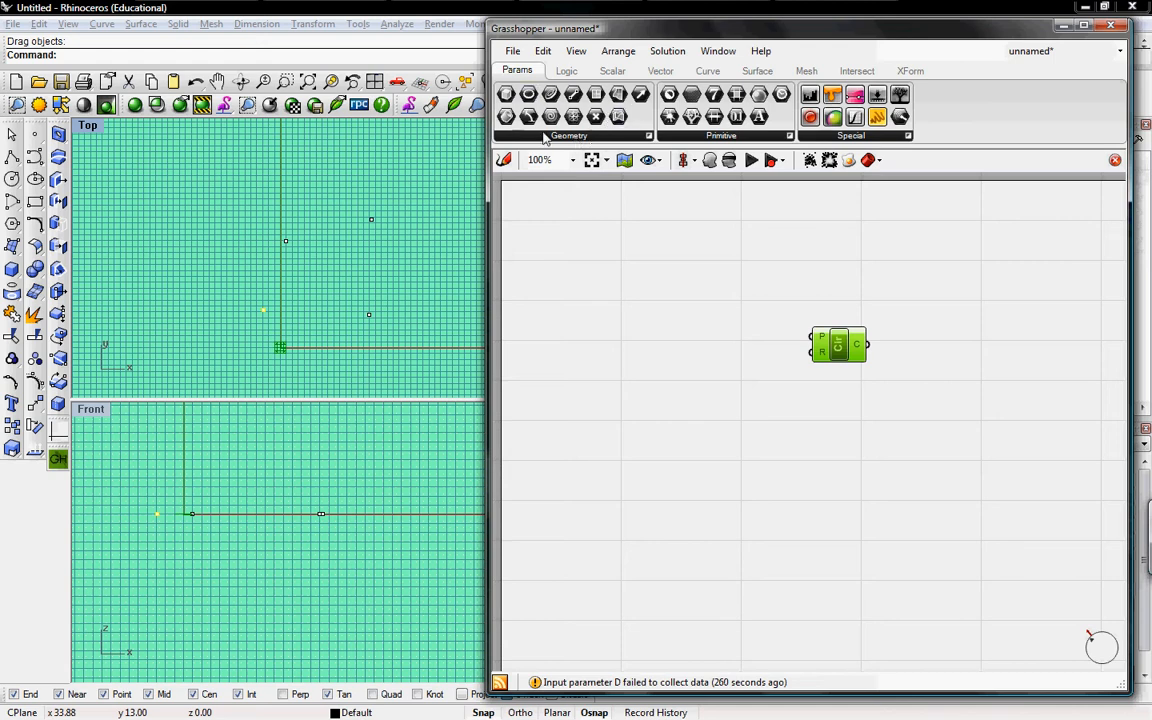
mouse_move(588, 143)
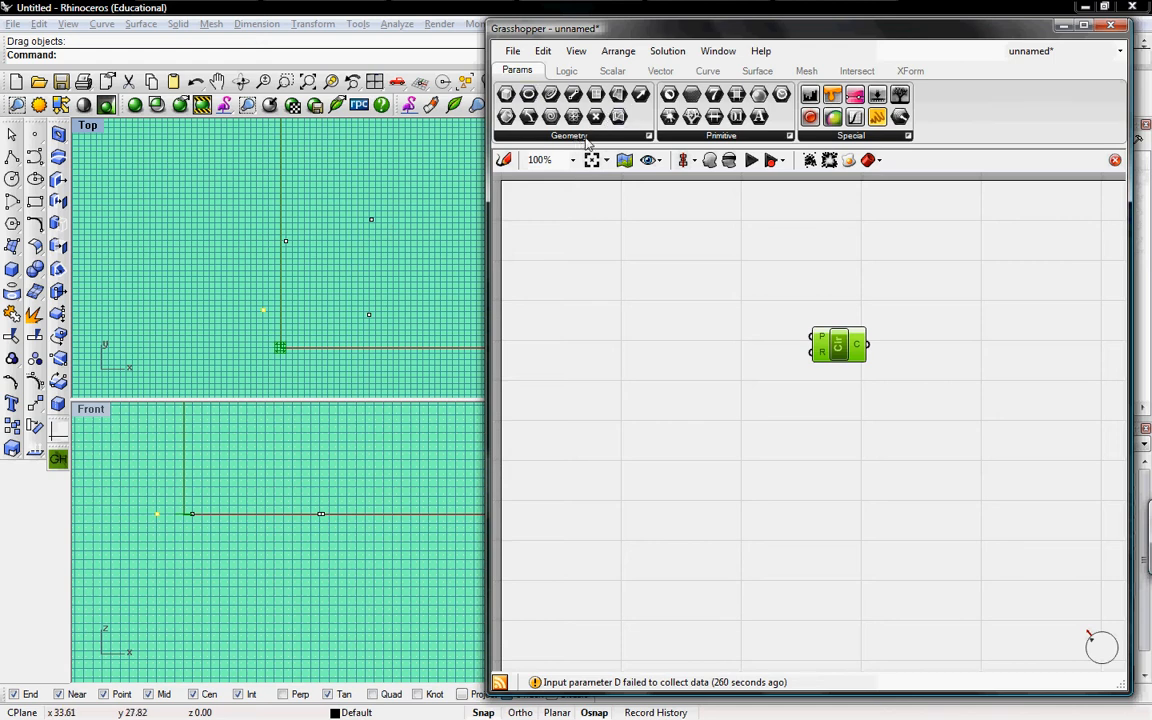
left_click(569, 135)
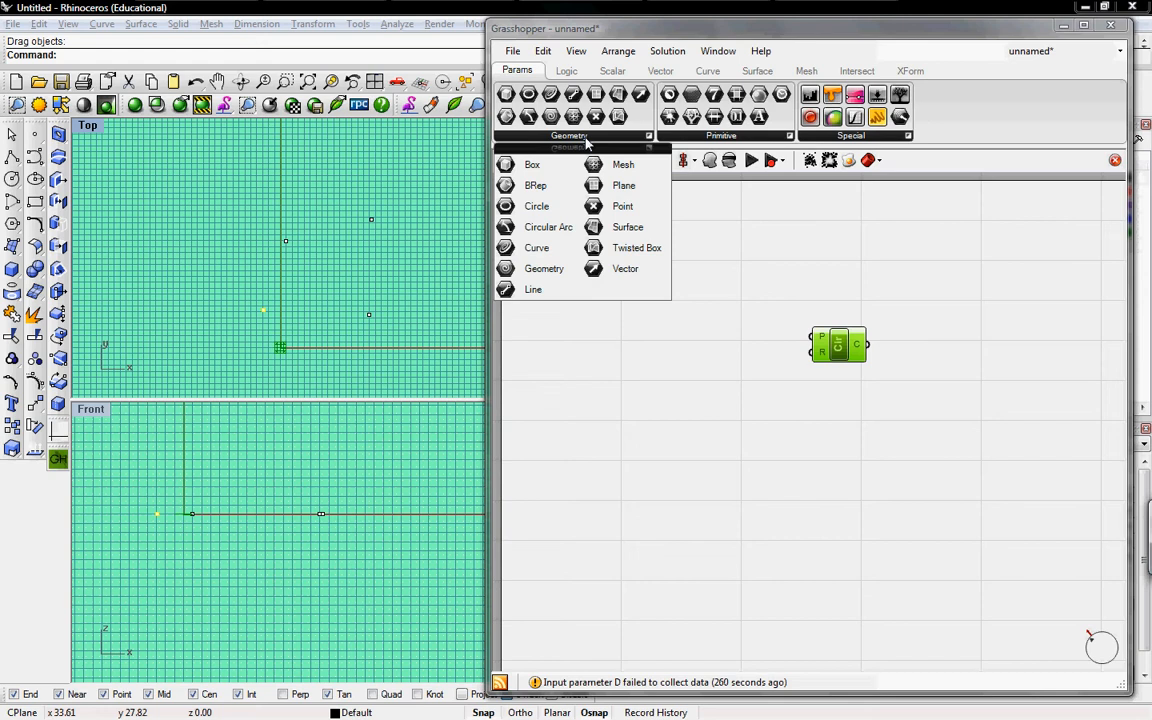
mouse_move(622, 206)
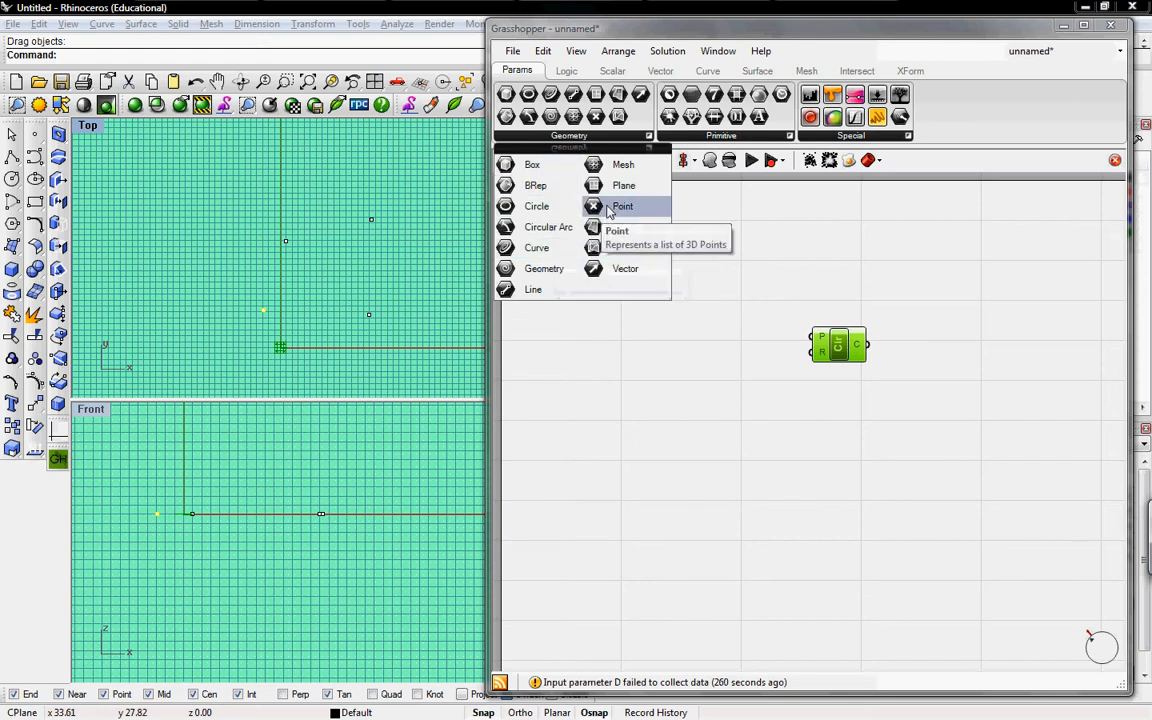
left_click(622, 206)
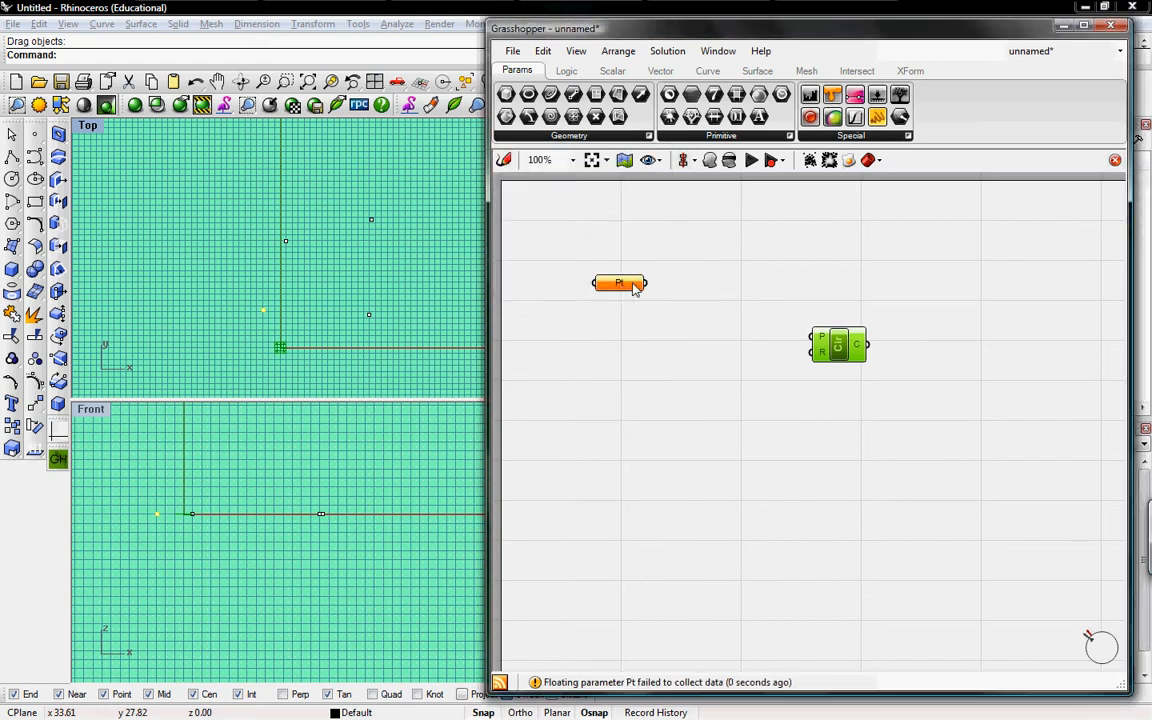
left_click_drag(620, 283, 630, 294)
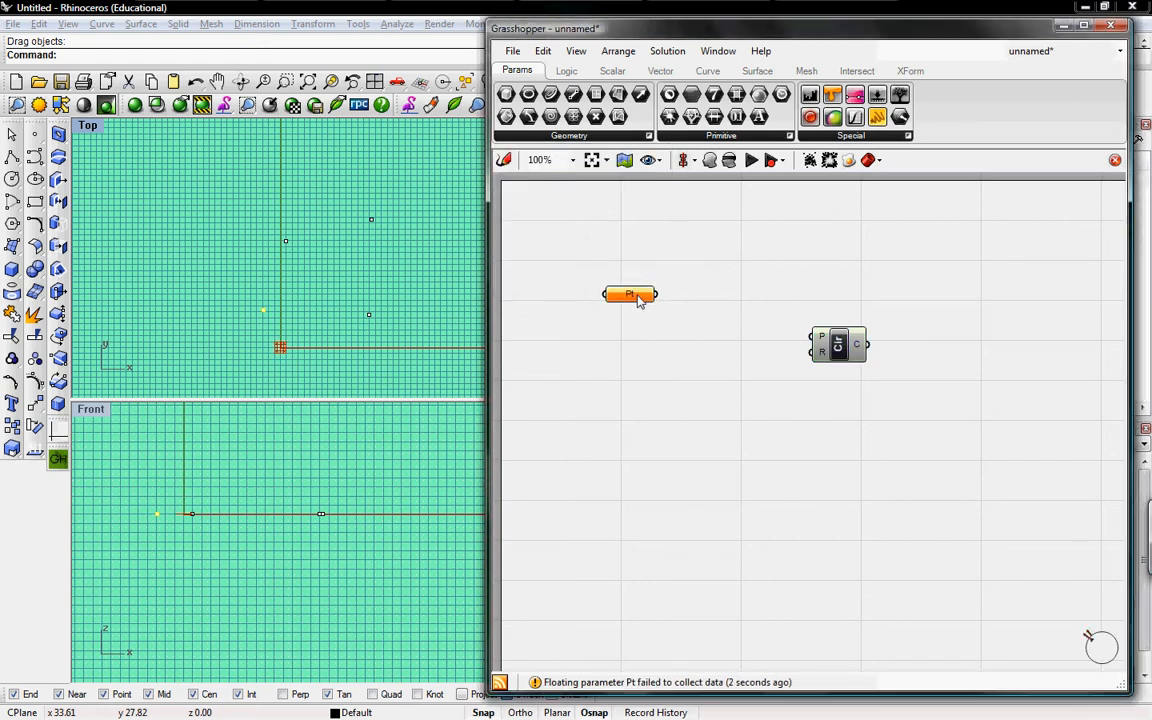
Step: Use Set one Point to link the Pt parameter to a point in Rhino's Top view
right_click(629, 294)
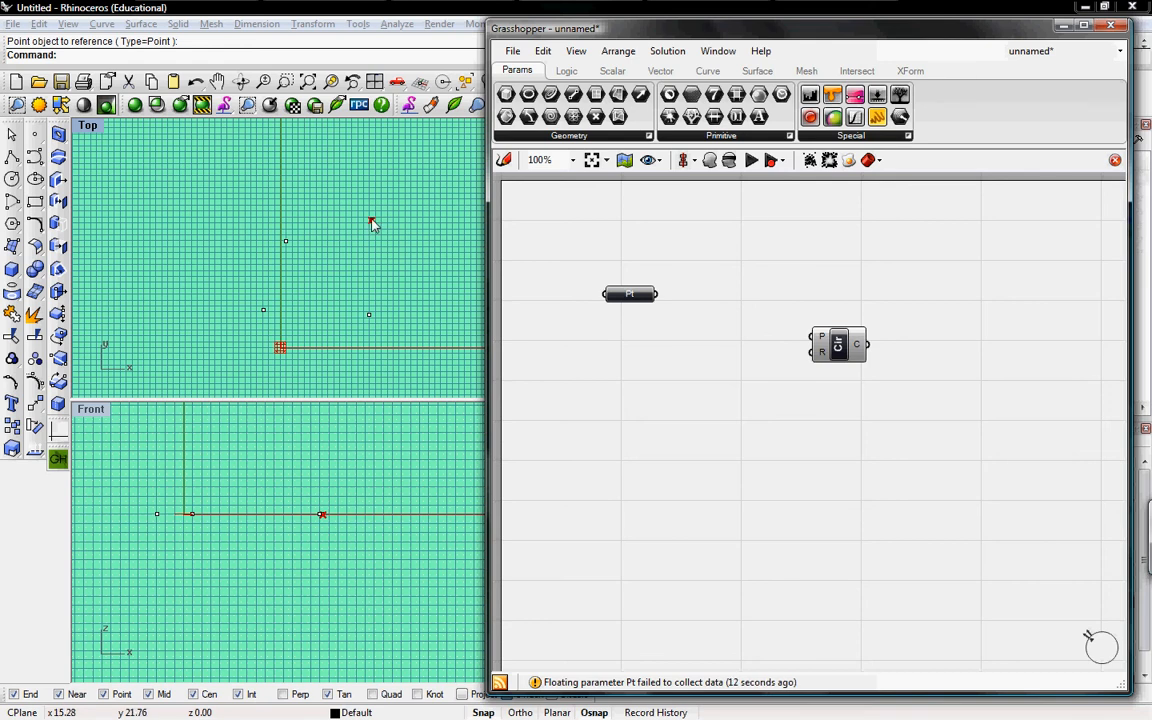
mouse_move(374, 222)
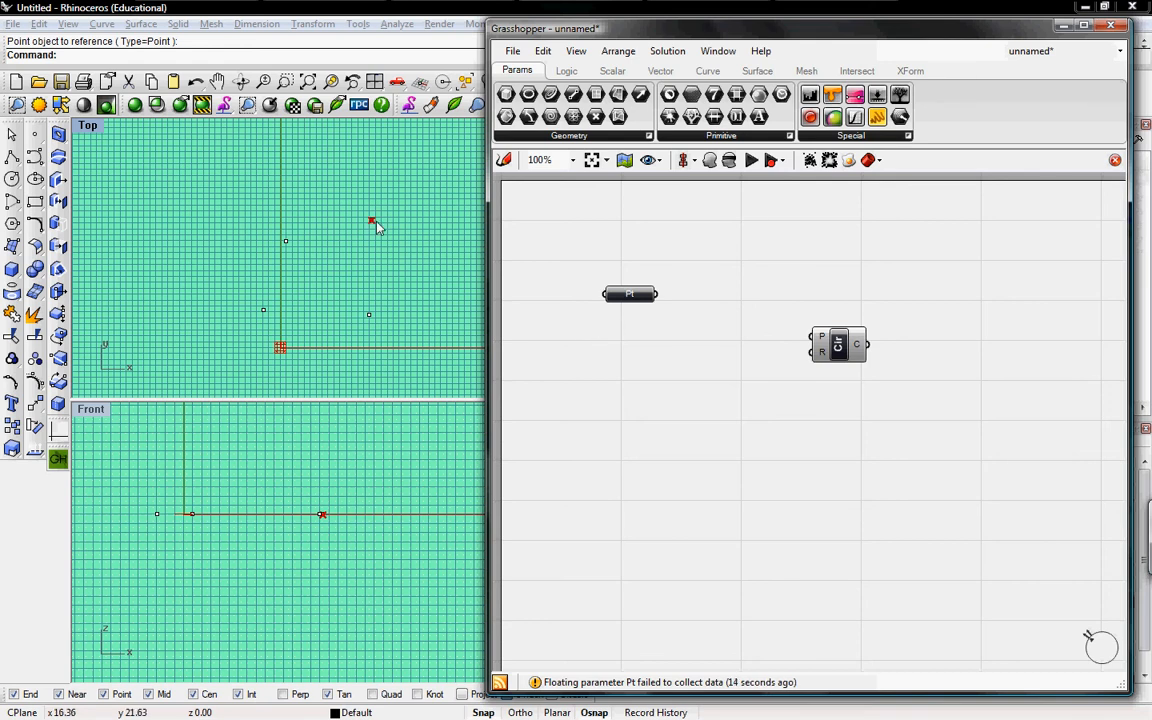
mouse_move(373, 208)
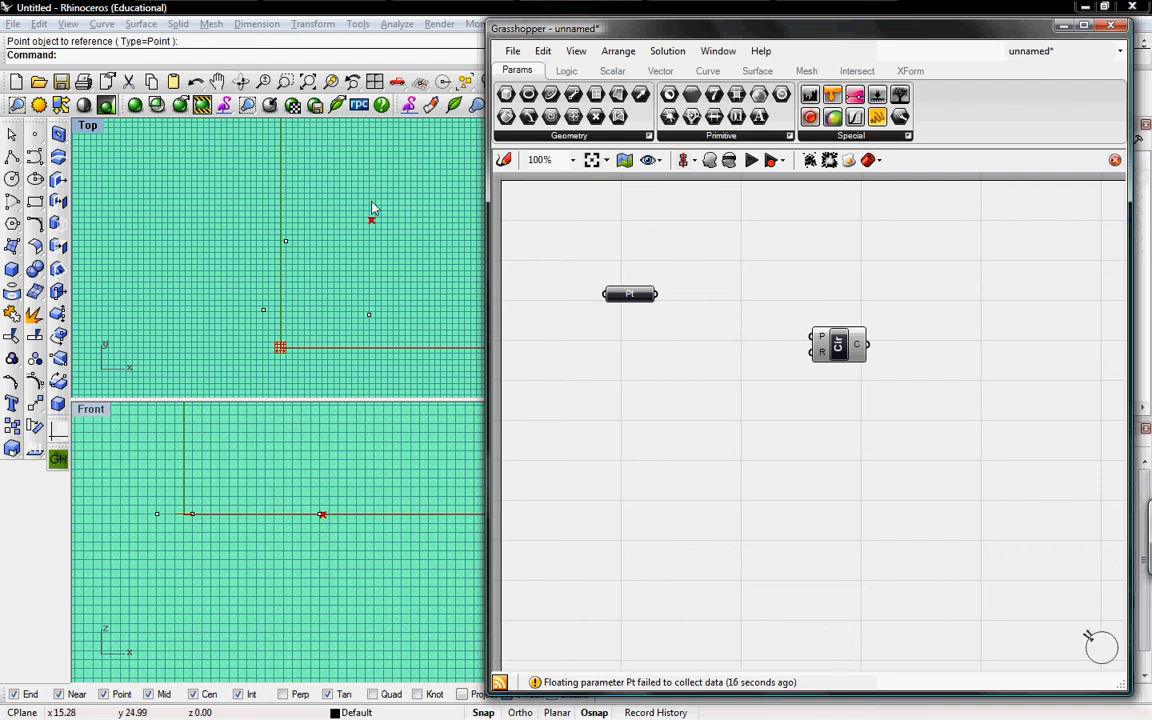
mouse_move(372, 222)
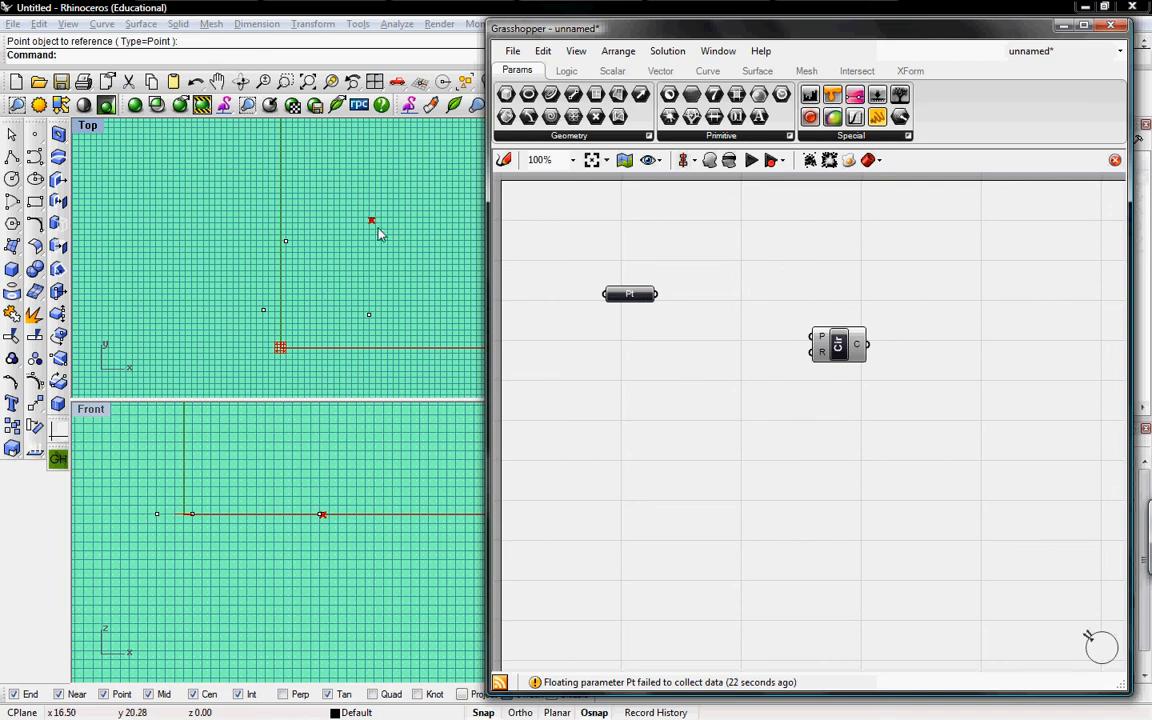
mouse_move(620, 310)
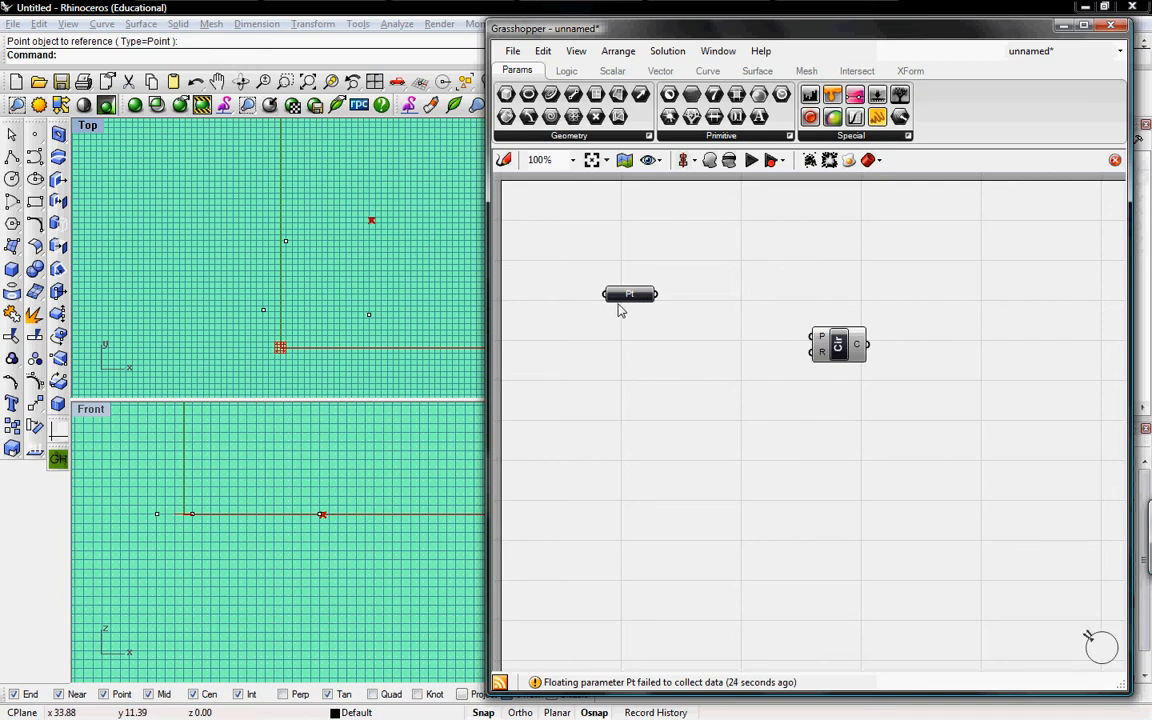
left_click(629, 294)
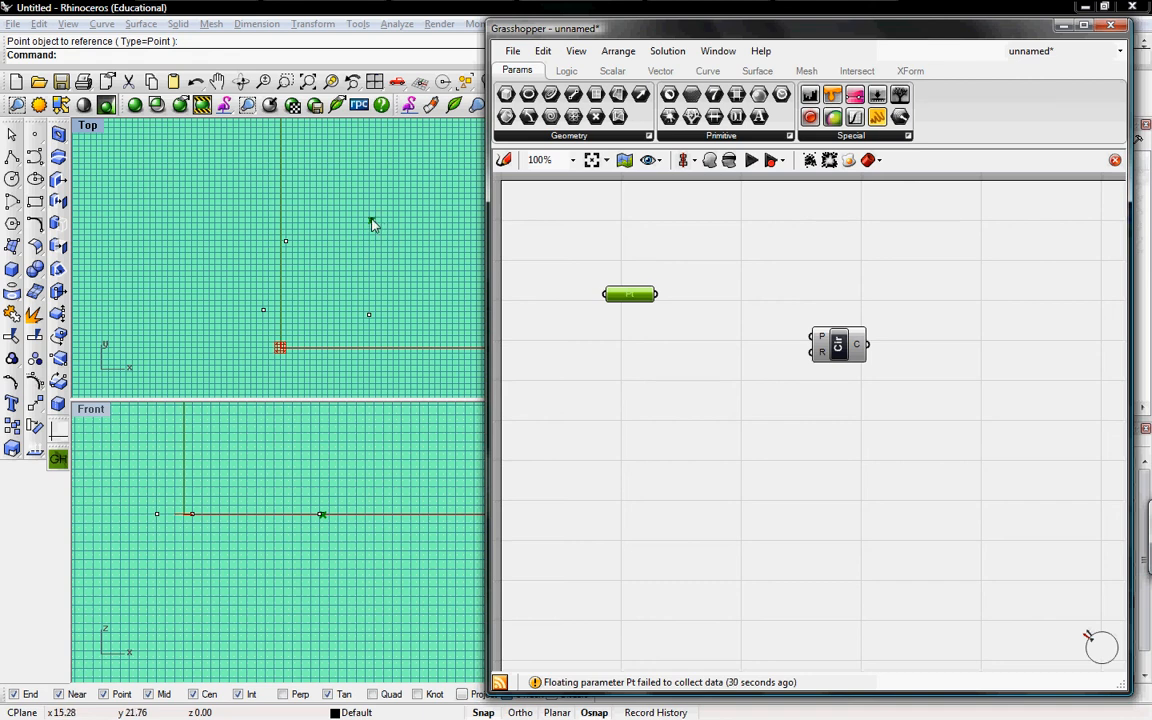
Step: Wire the Pt parameter output into the Circle component's P input
left_click_drag(656, 294, 695, 308)
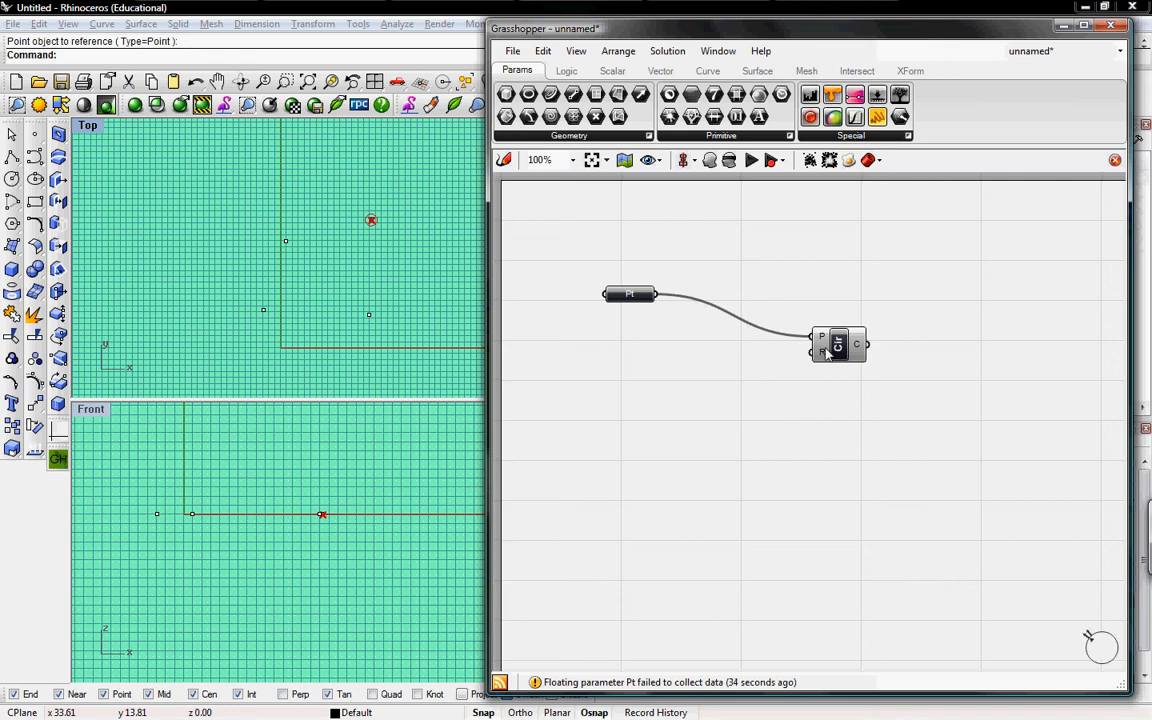
mouse_move(820, 357)
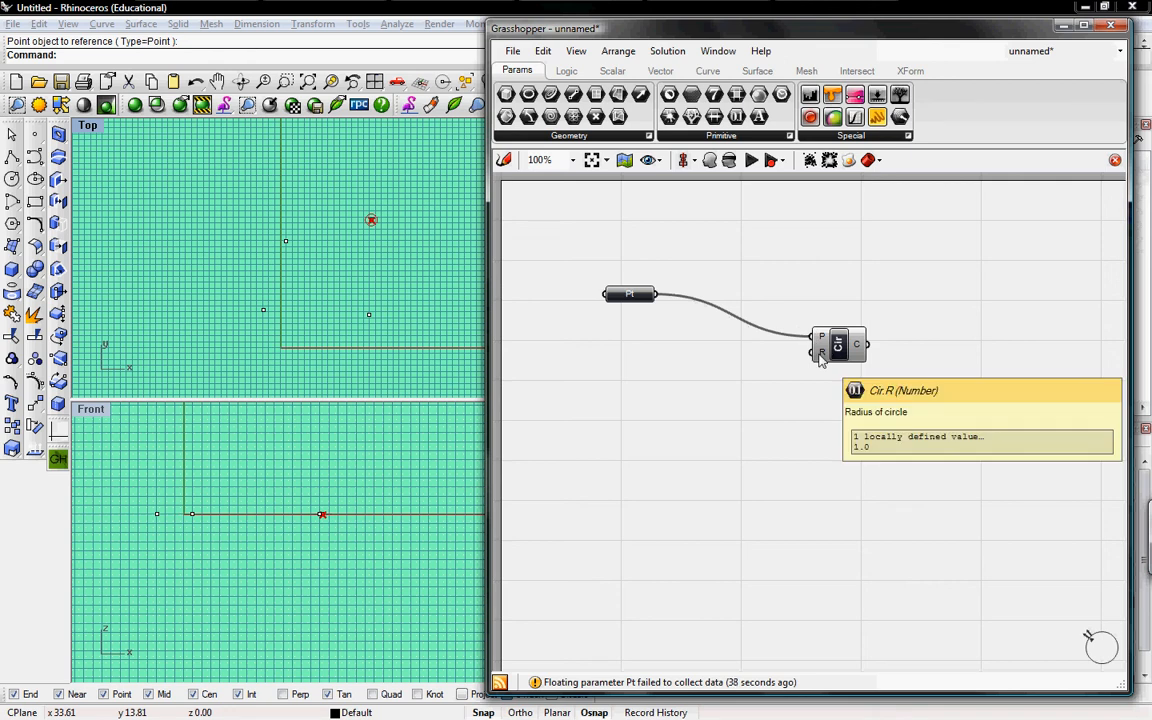
mouse_move(665, 190)
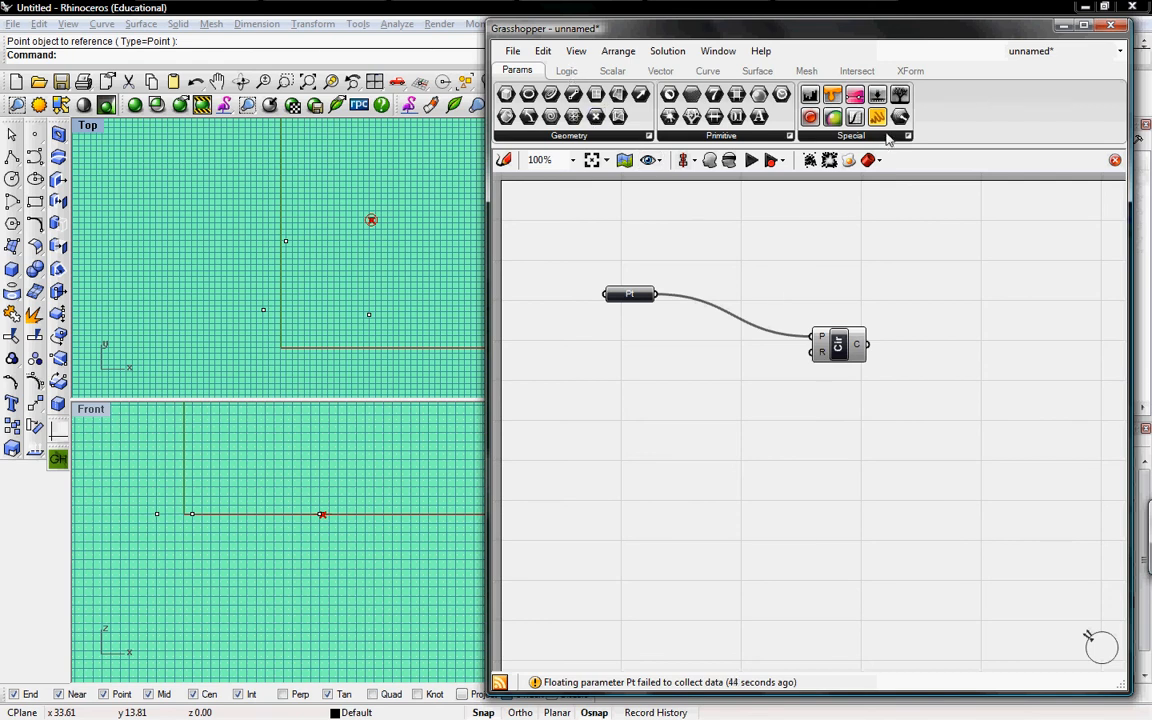
Step: Add an integer Number Slider ranging 1 to 20 to drive the Circle's radius
left_click(908, 135)
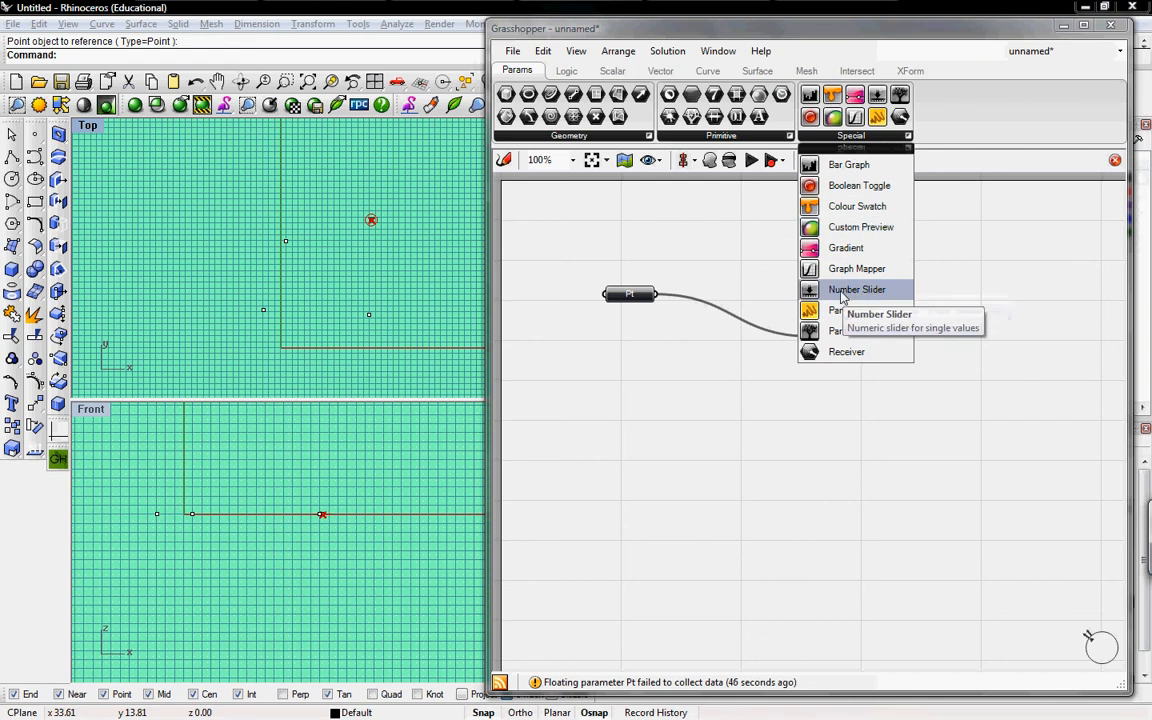
left_click(856, 289)
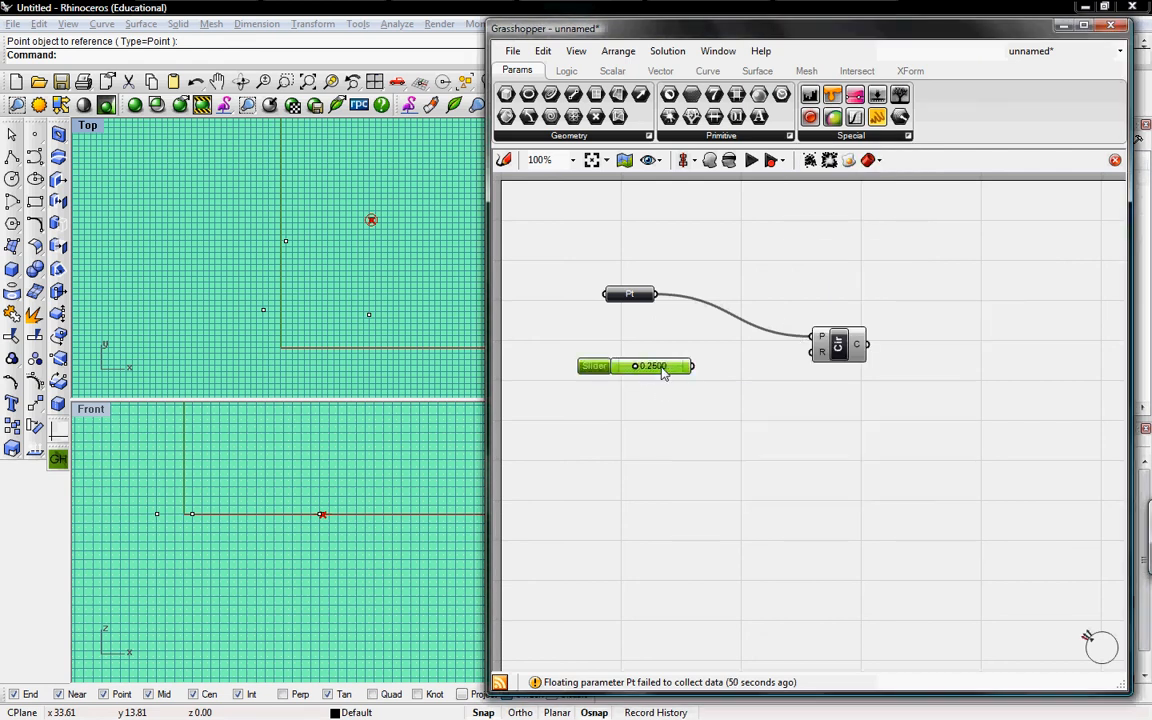
double_click(635, 365)
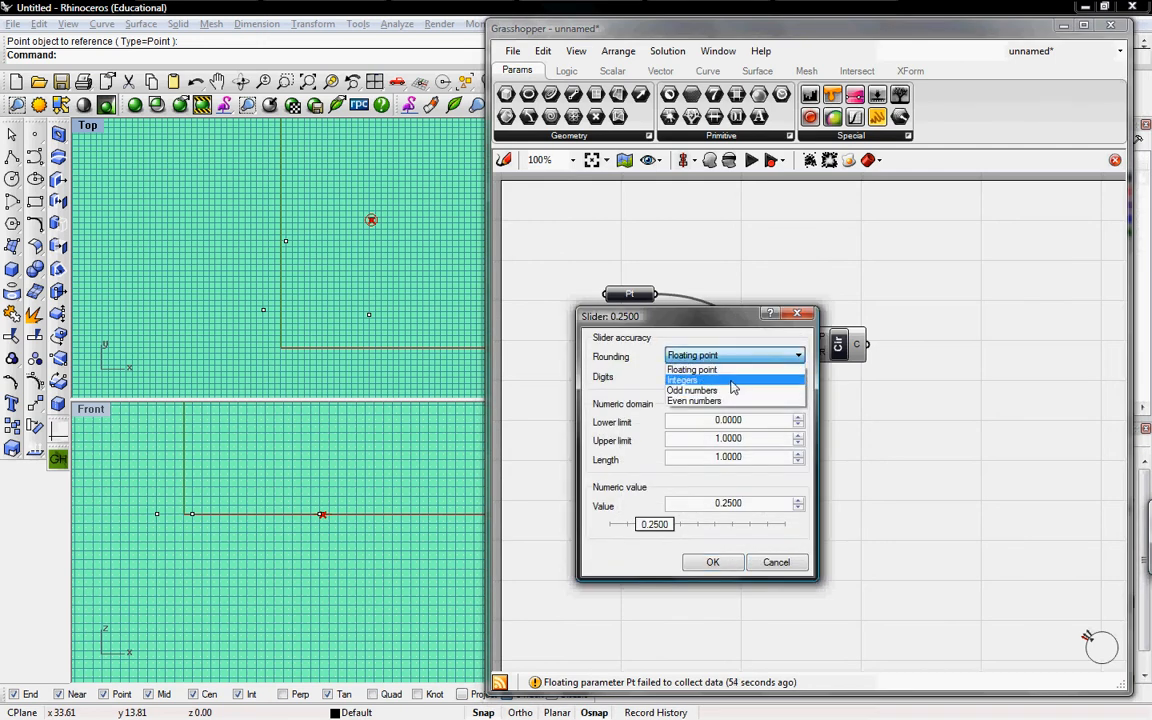
left_click(692, 379)
type("2")
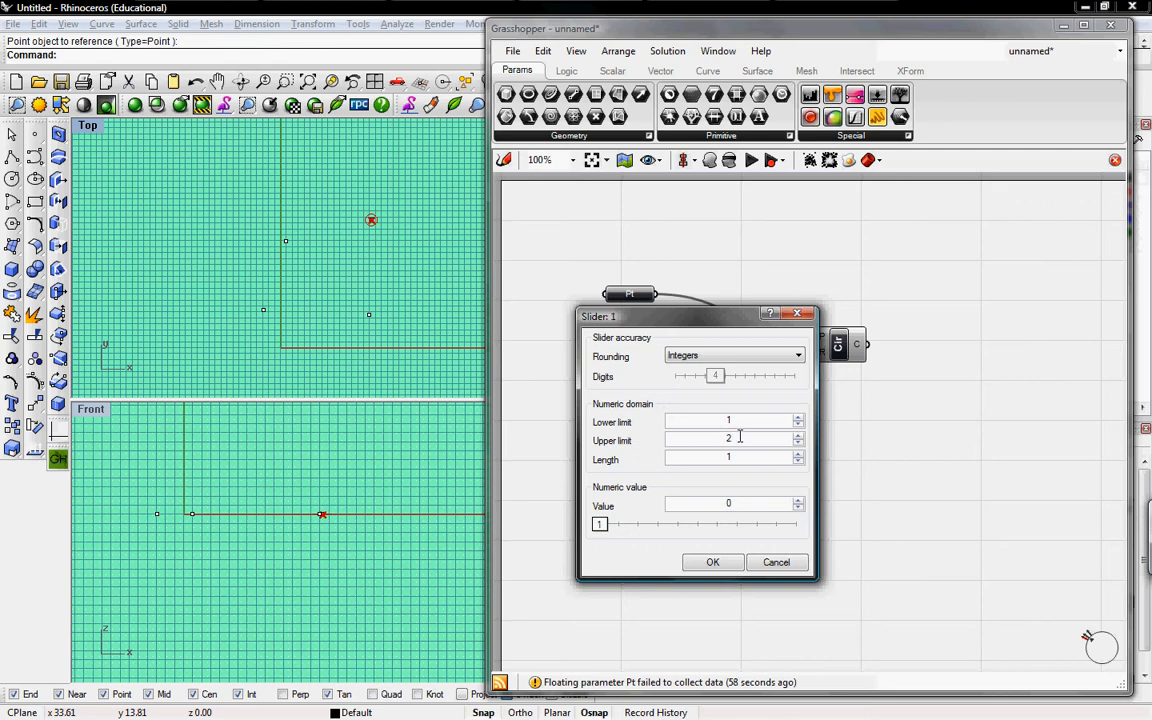
type("0")
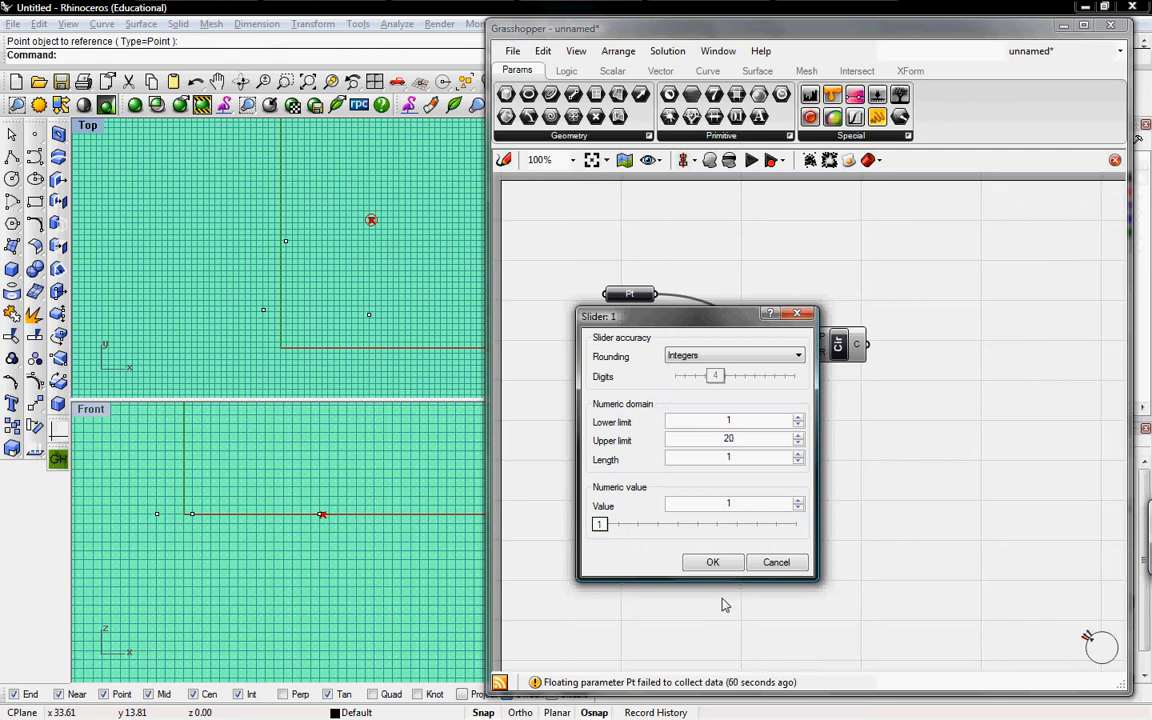
left_click(712, 561)
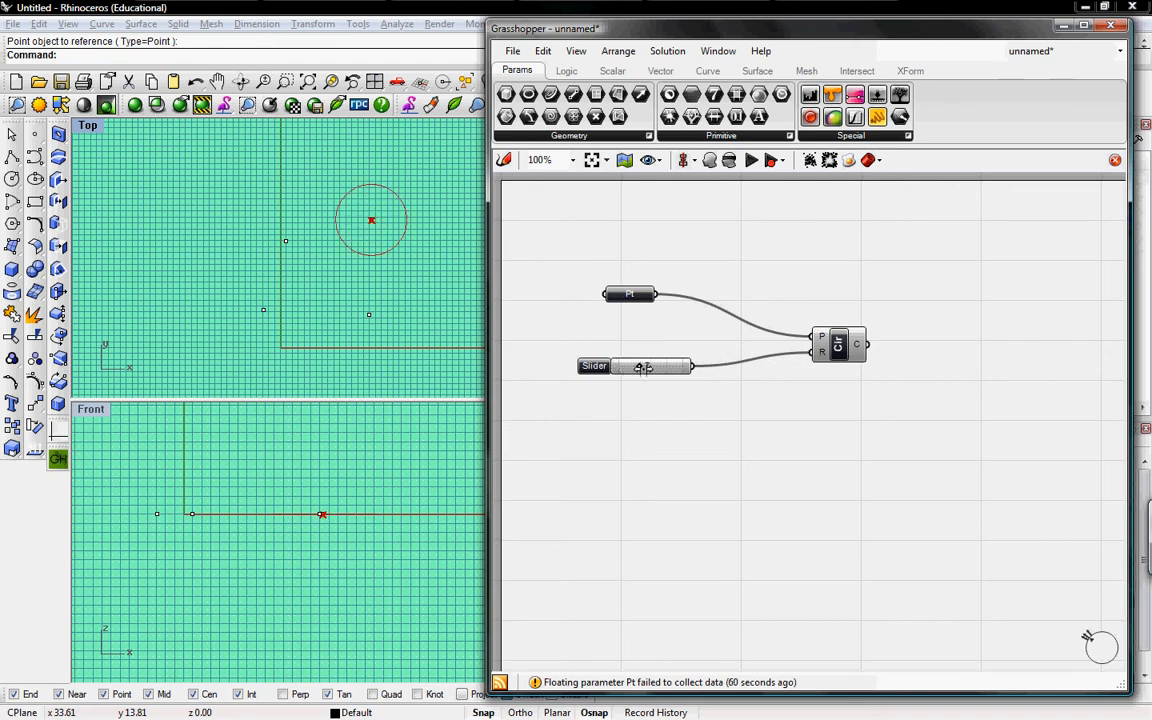
Step: Slide the radius up to 12 and nudge the Circle component into a tidier position
left_click_drag(643, 365, 660, 365)
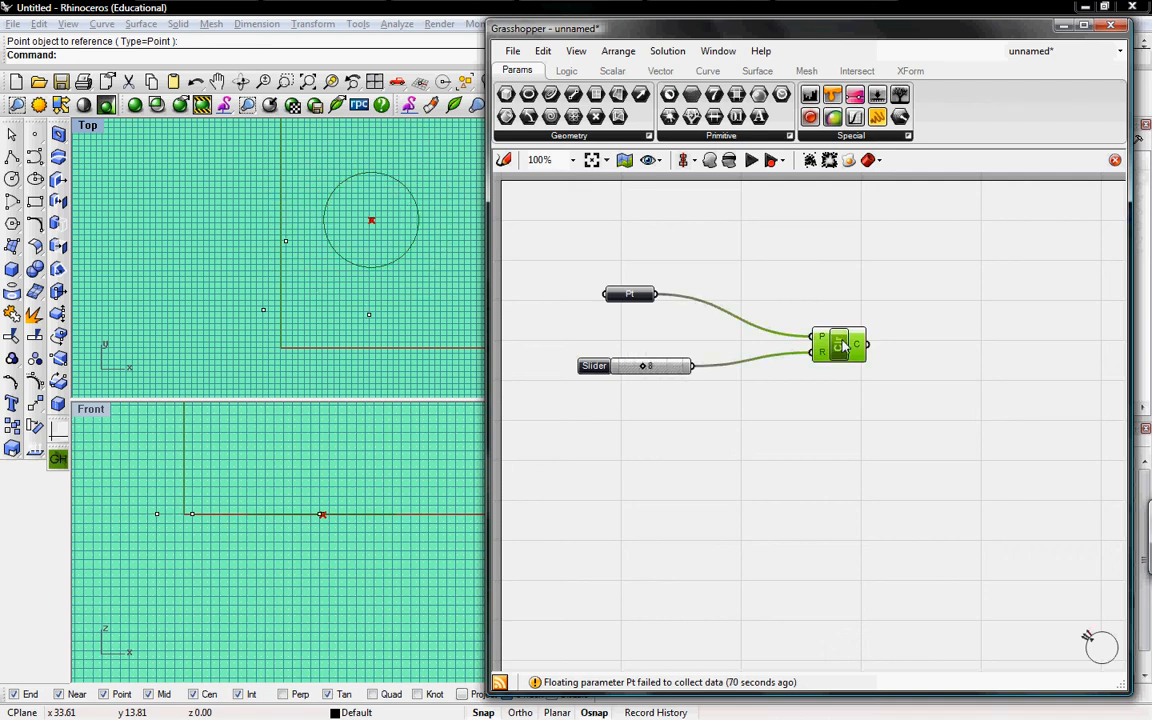
left_click_drag(838, 345, 838, 322)
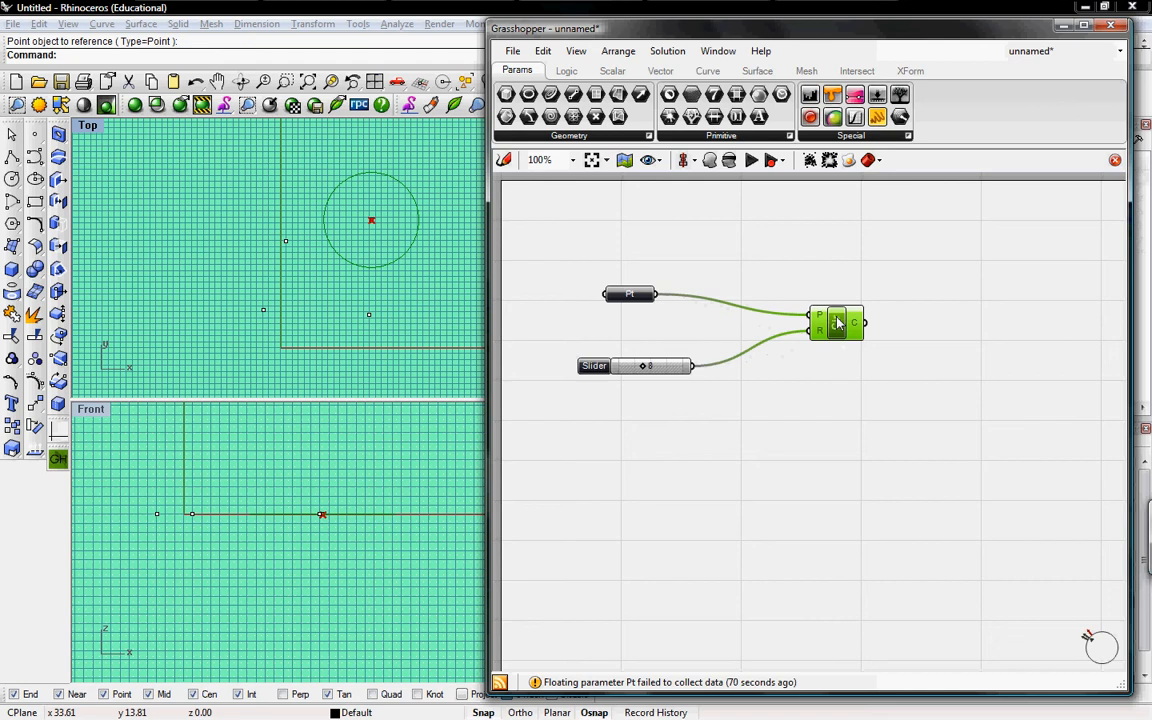
left_click_drag(835, 322, 830, 337)
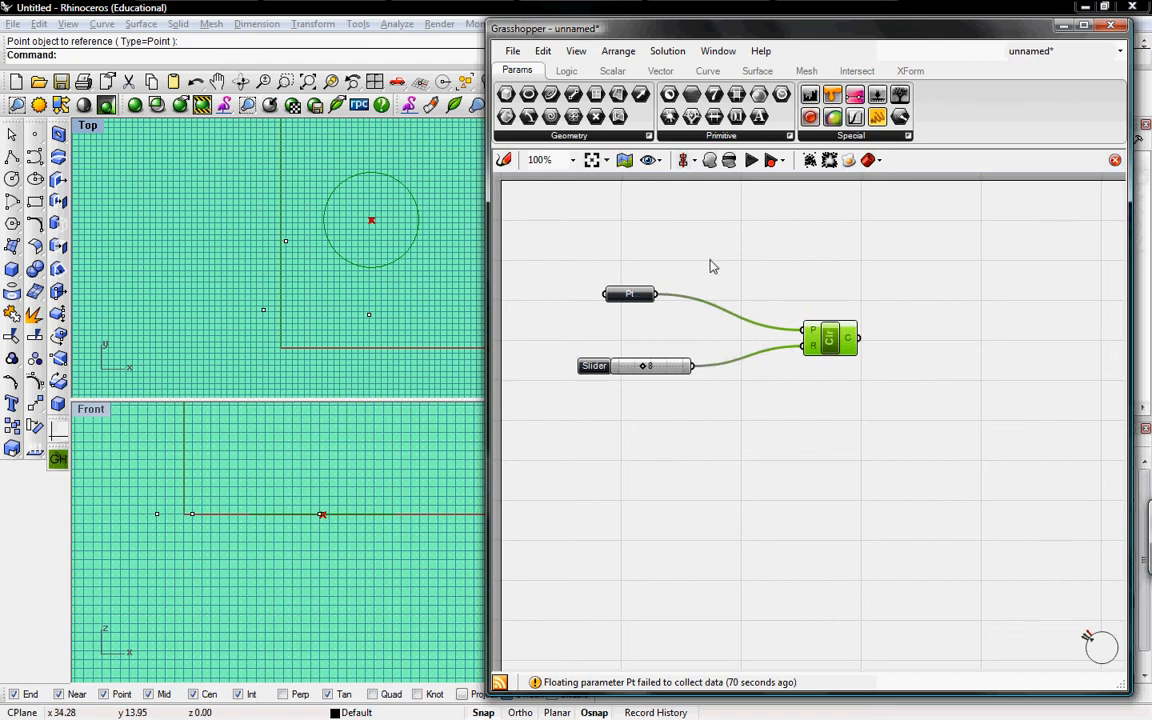
left_click_drag(830, 337, 812, 340)
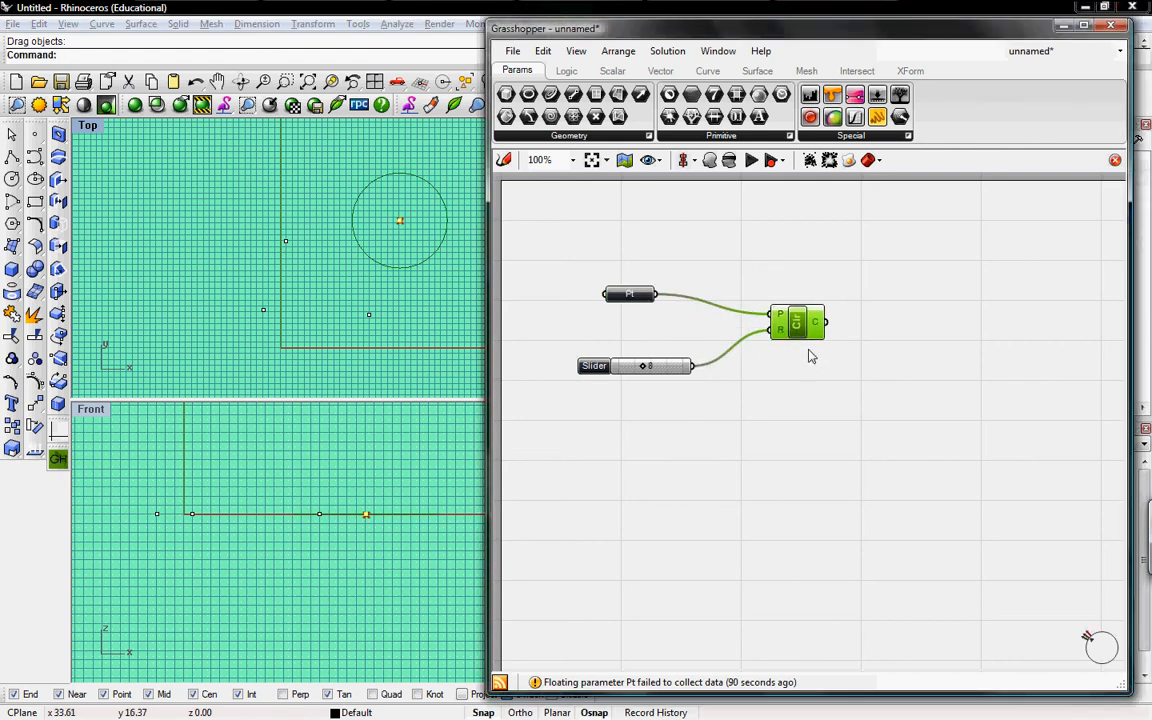
mouse_move(467, 243)
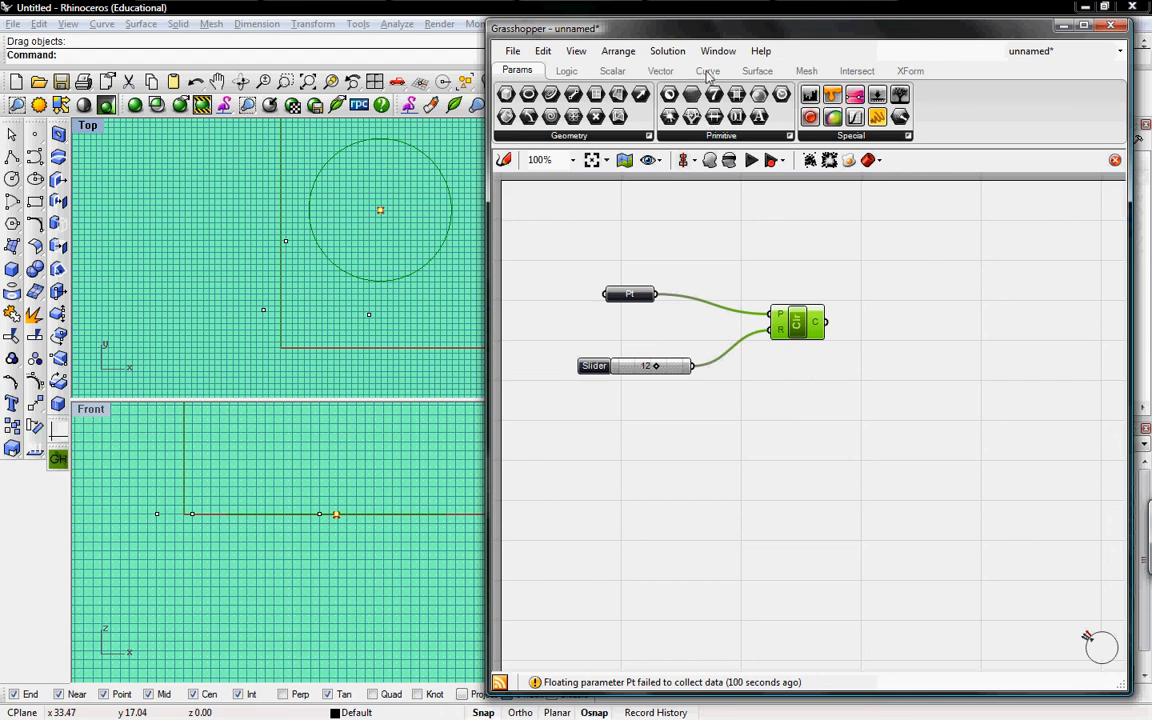
Step: Place an Extrude component from Surface > Freeform and feed it the circle as its base
left_click(757, 70)
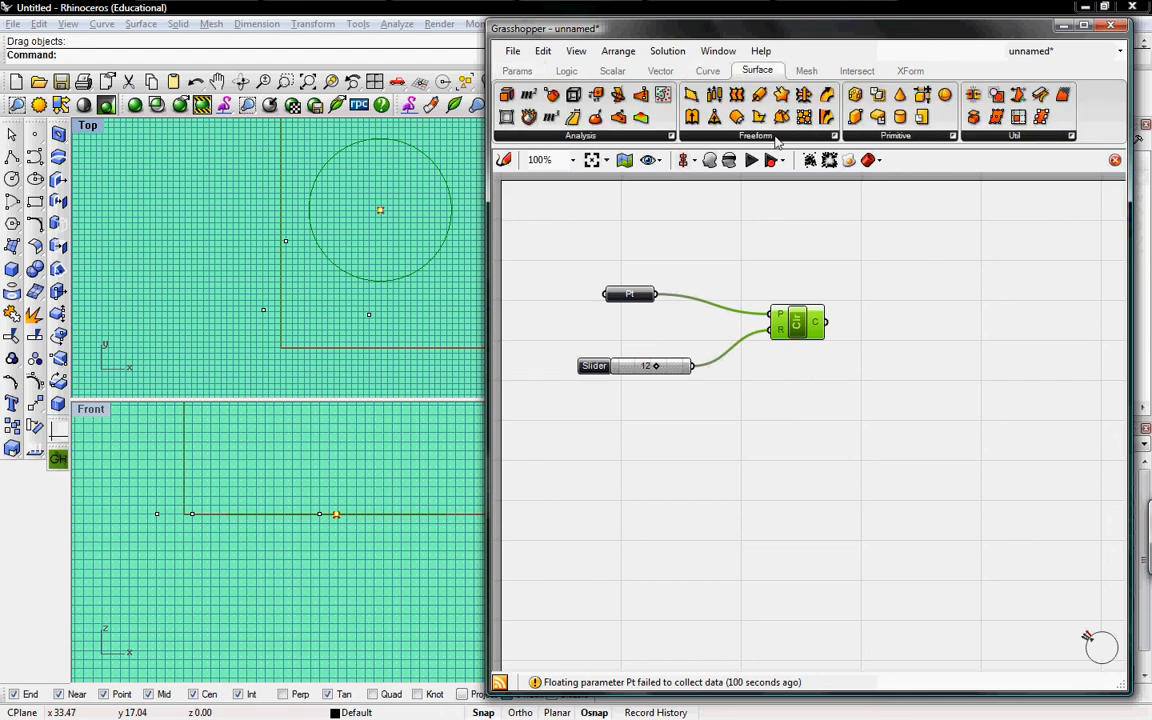
left_click(755, 135)
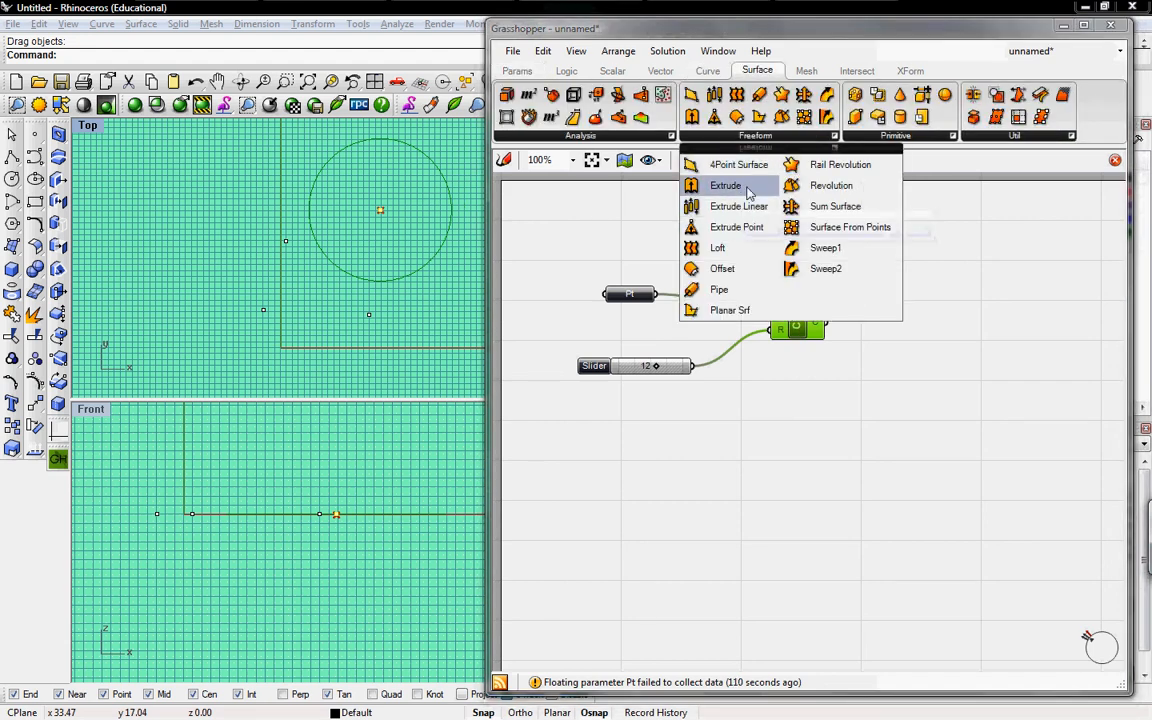
left_click(725, 185)
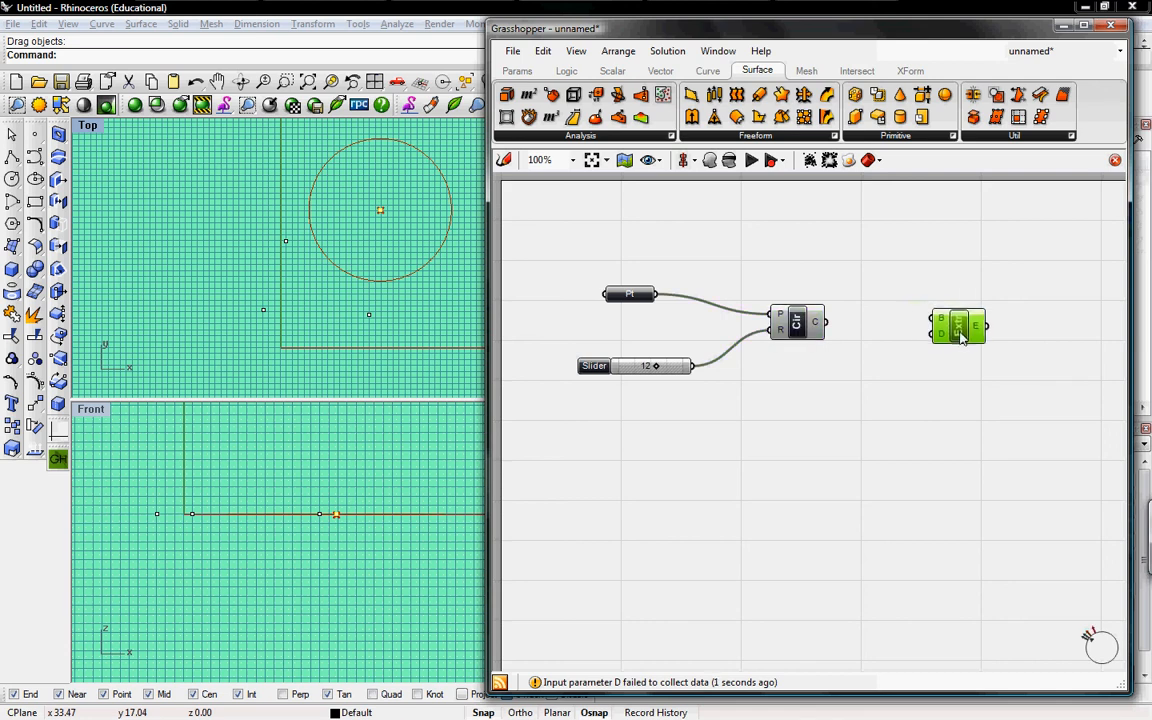
mouse_move(945, 322)
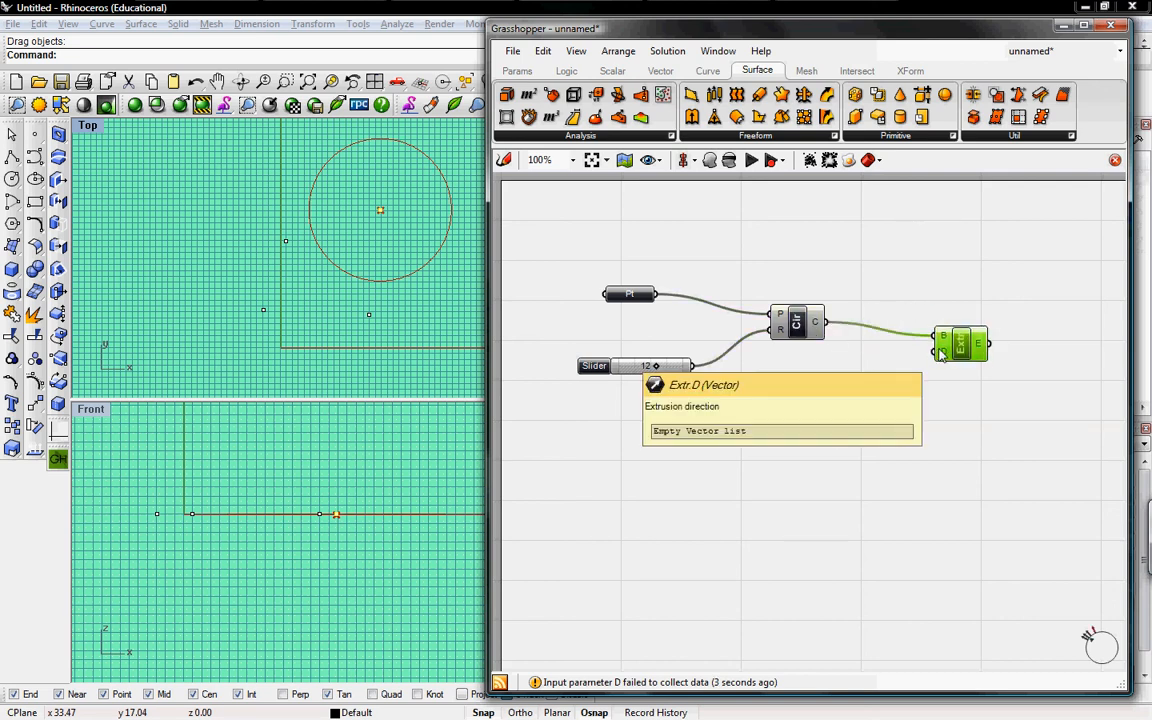
left_click(660, 70)
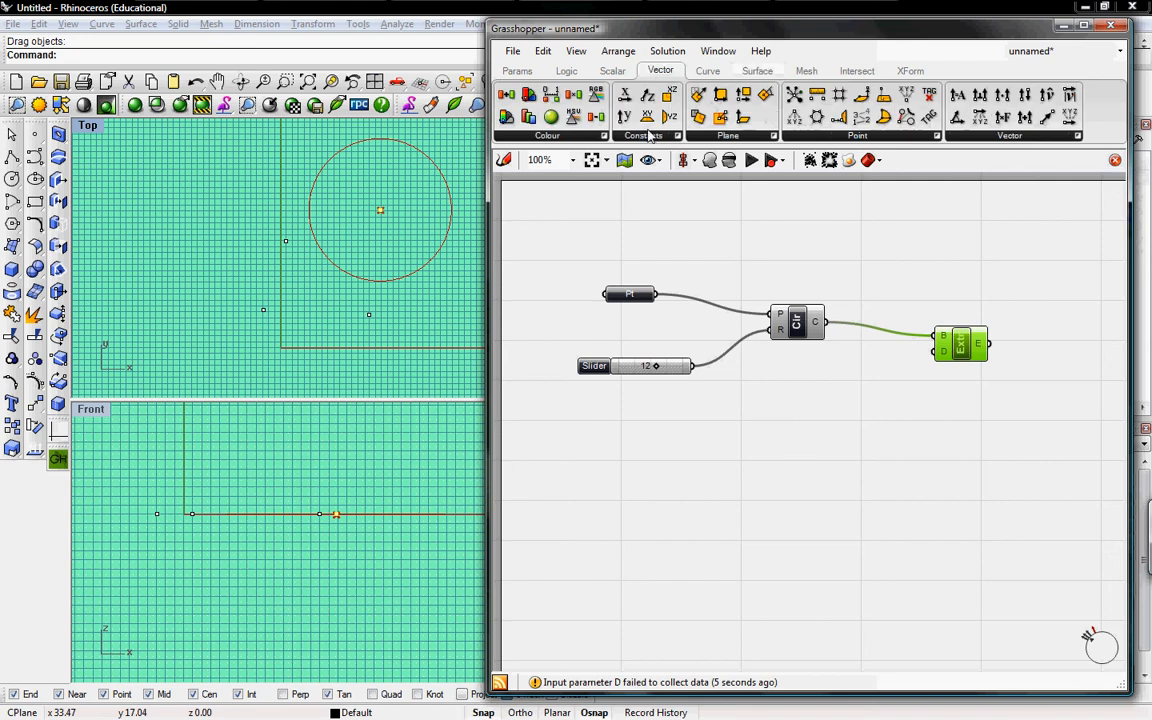
Step: Add a Unit Z vector component to set the Extrude direction straight up
left_click(644, 135)
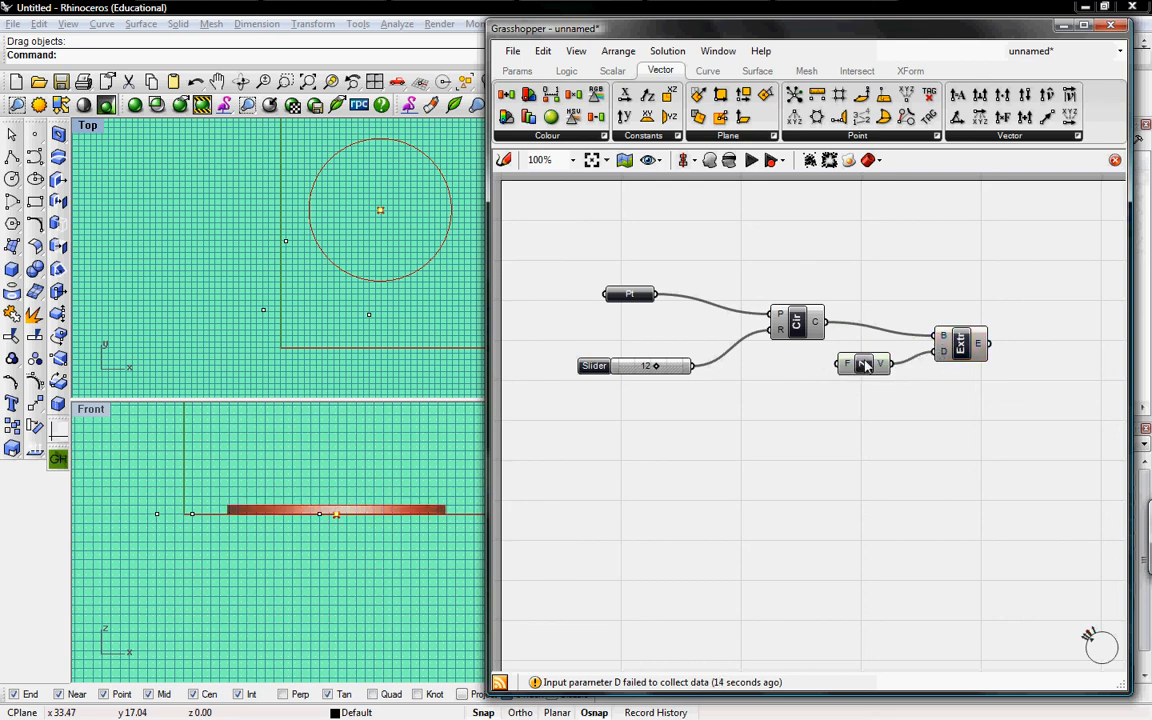
mouse_move(847, 365)
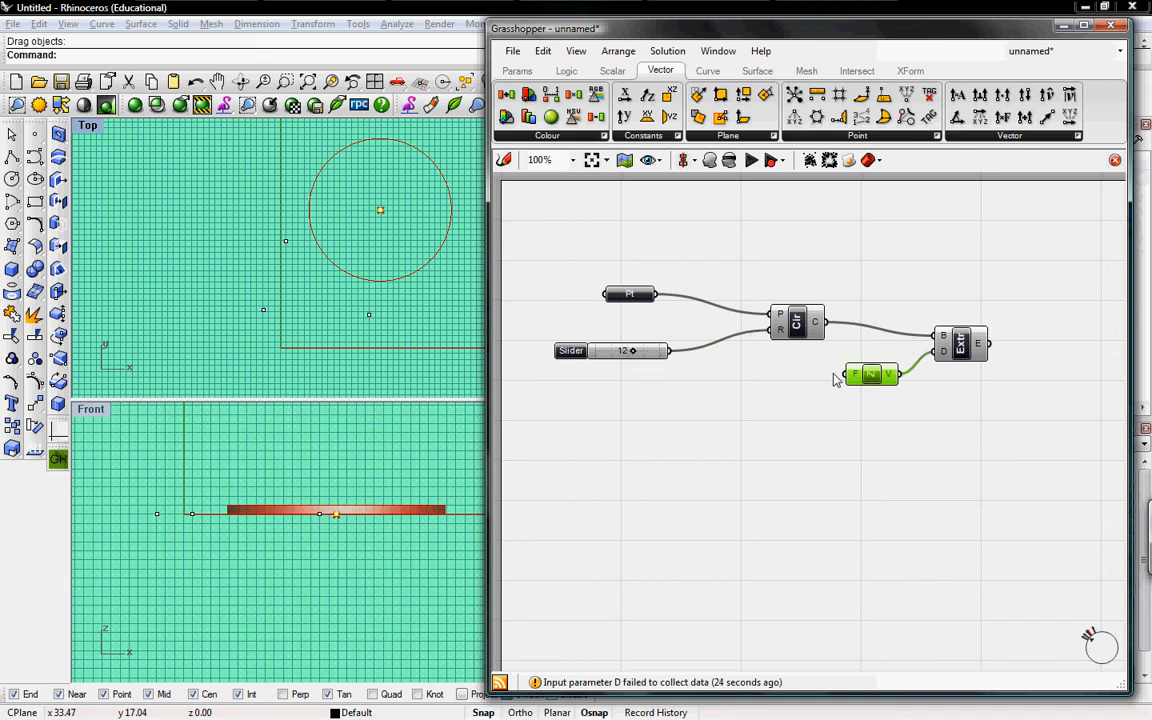
mouse_move(647, 360)
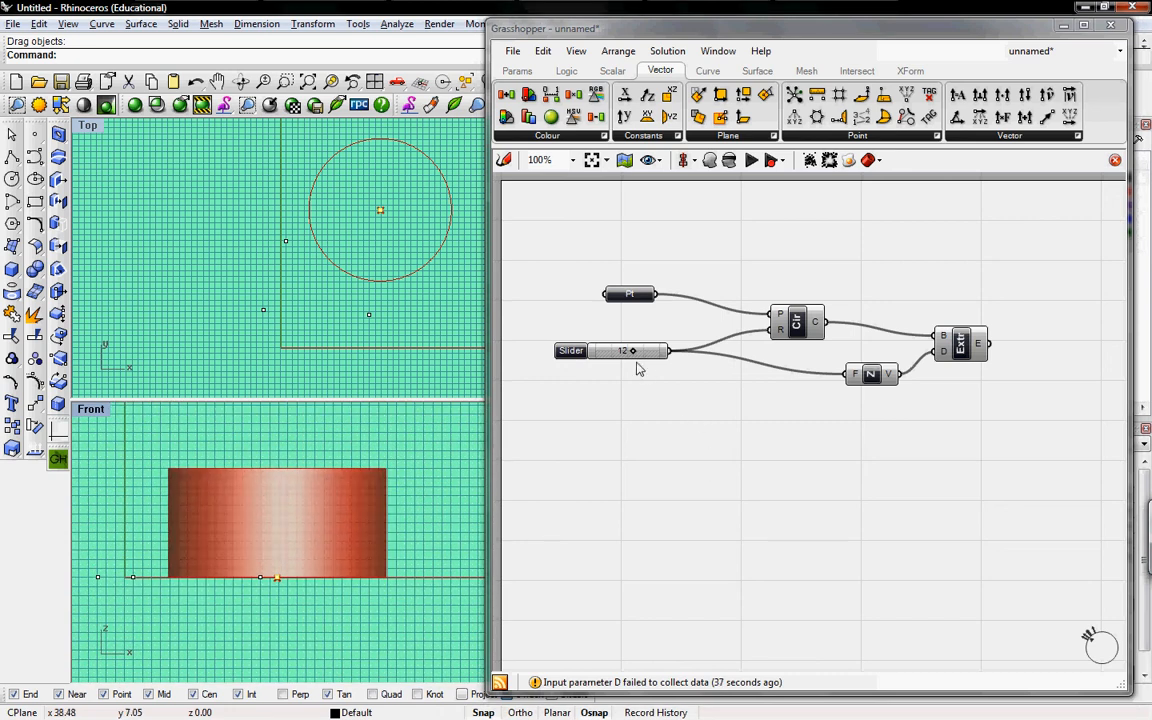
Step: Move the Number Slider back and forth, settling it at 13
left_click_drag(632, 350, 618, 350)
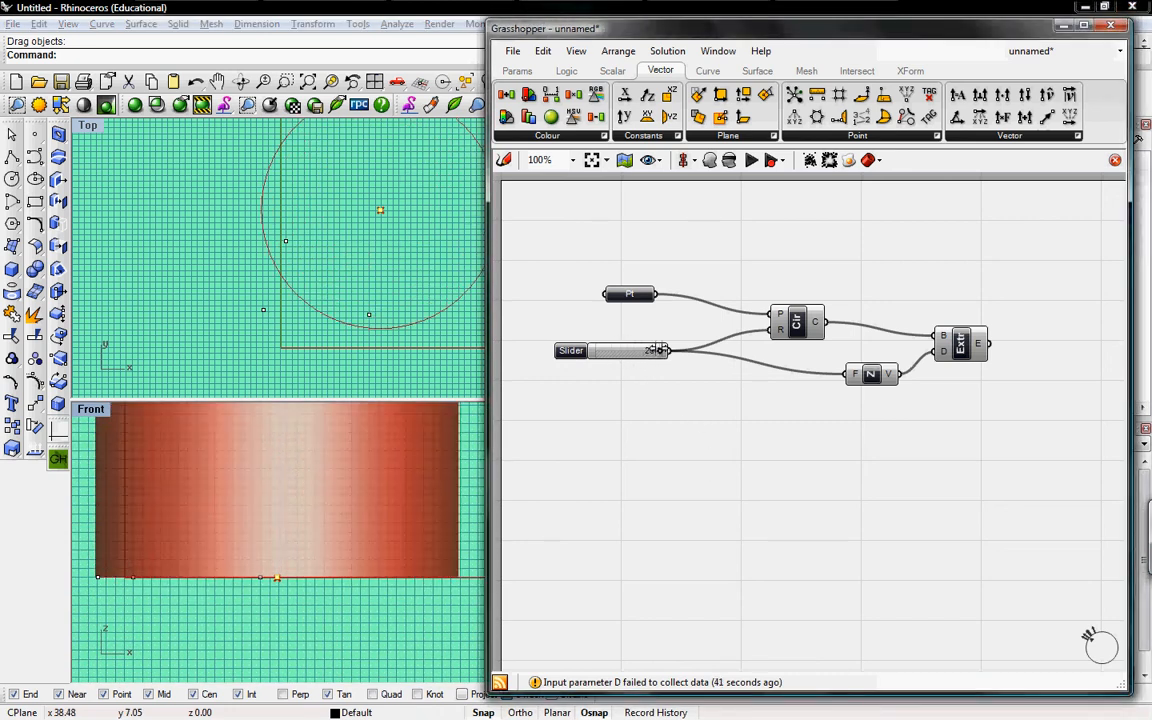
left_click_drag(600, 350, 630, 350)
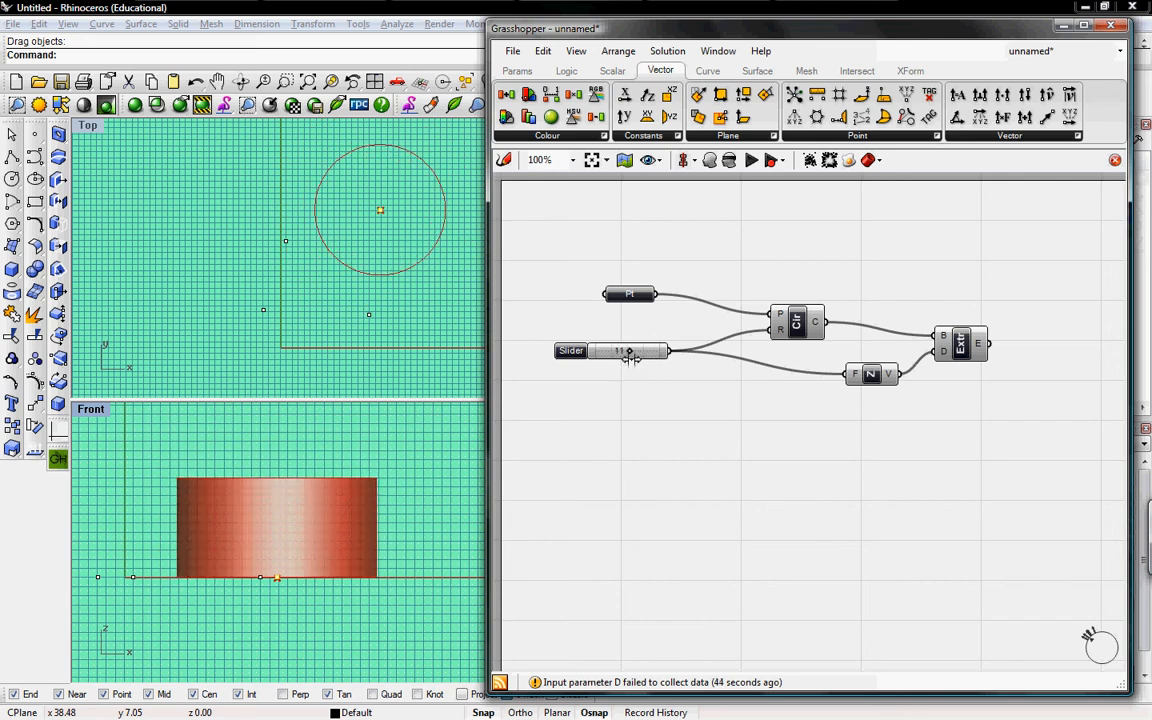
left_click_drag(615, 351, 635, 351)
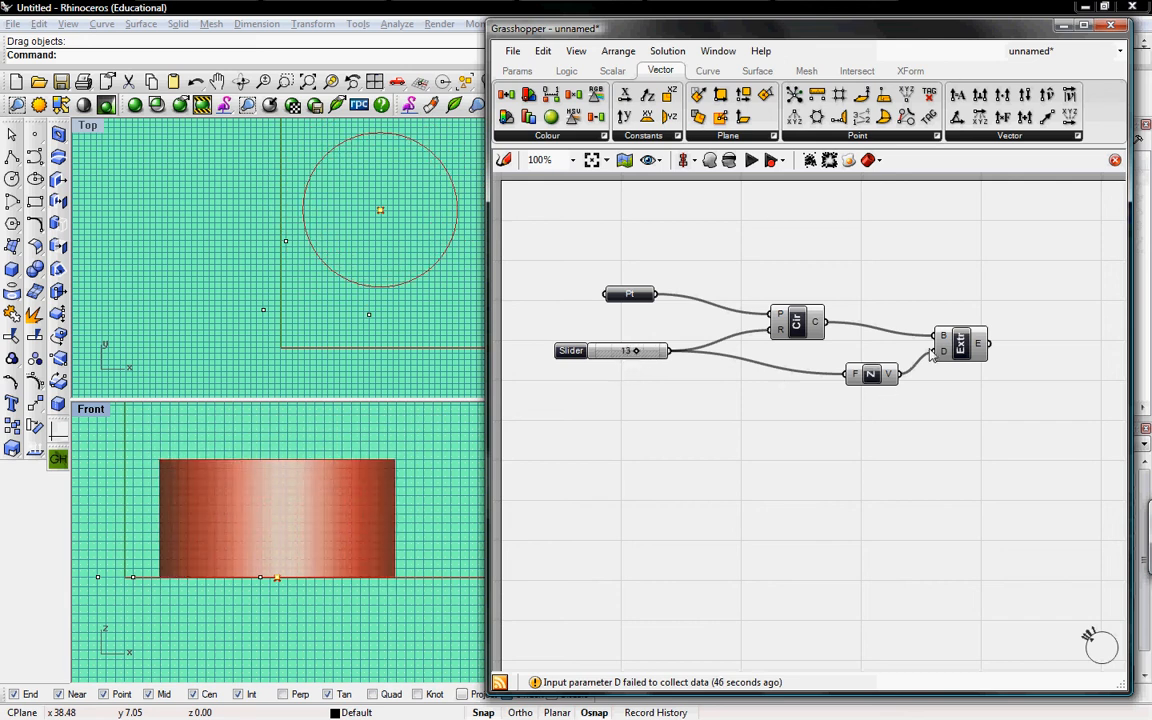
mouse_move(720, 360)
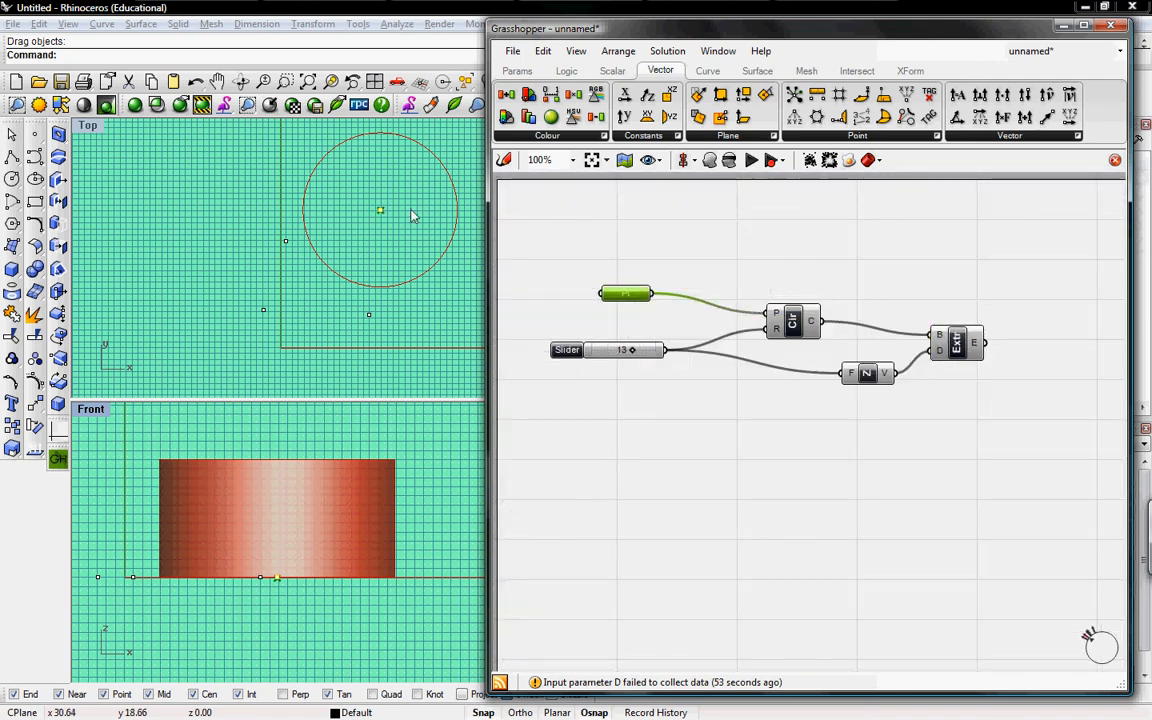
mouse_move(382, 216)
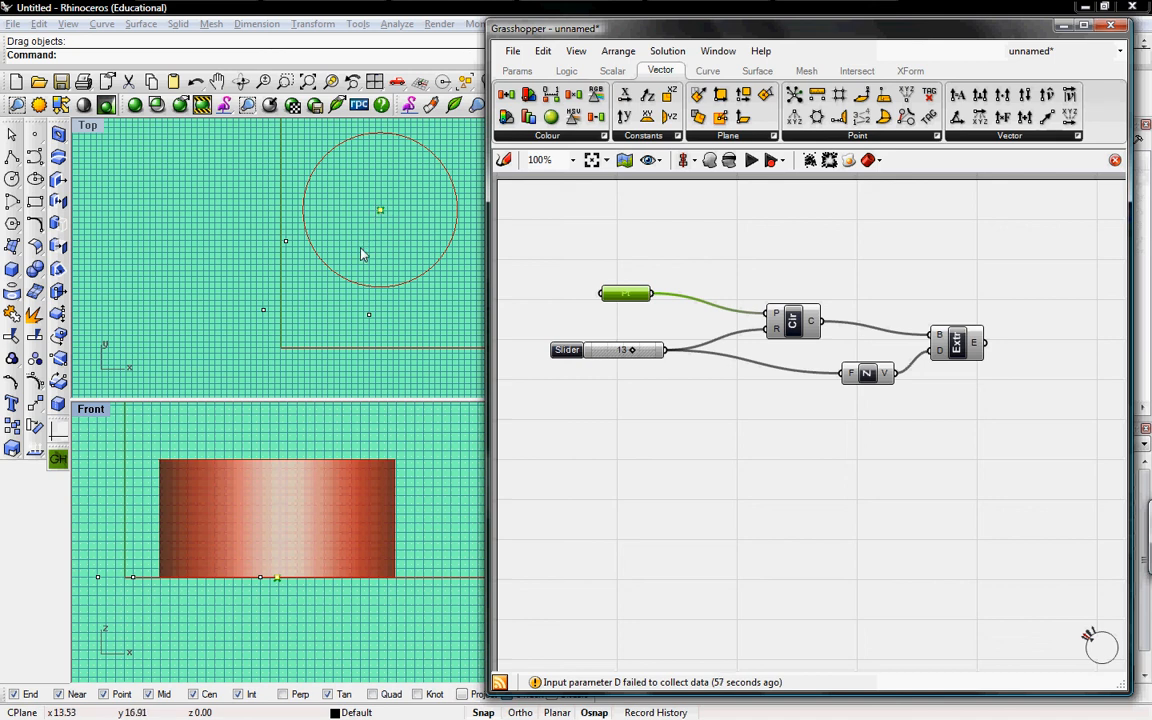
mouse_move(641, 303)
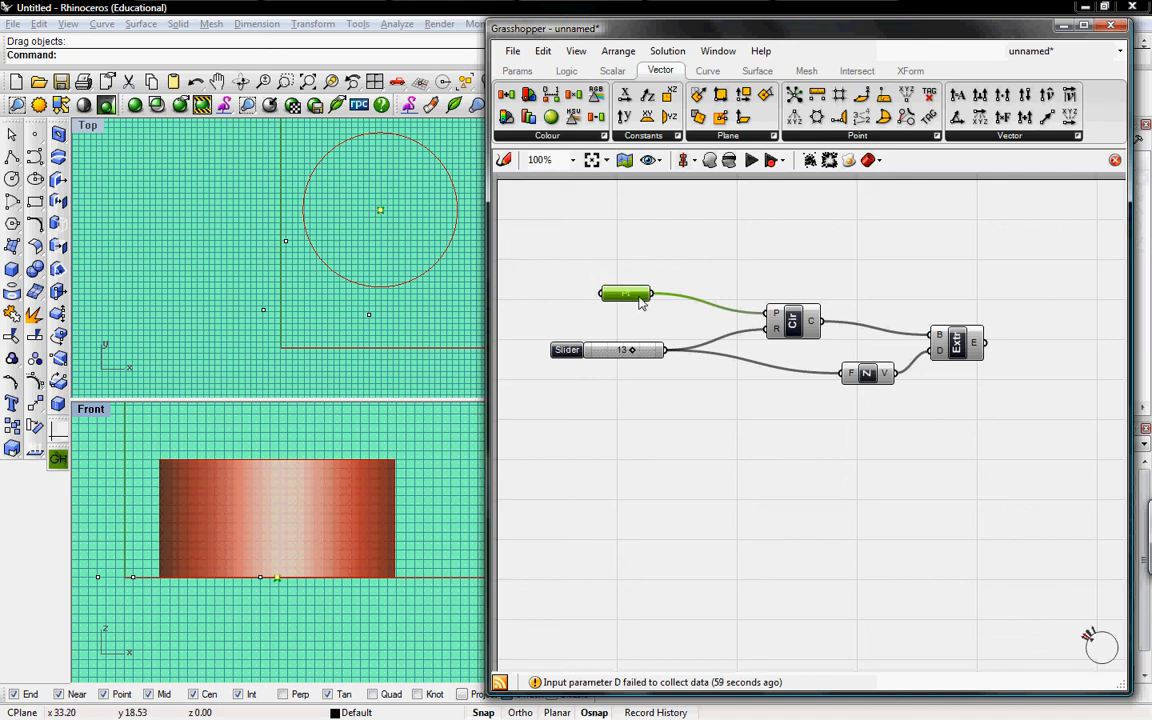
right_click(627, 293)
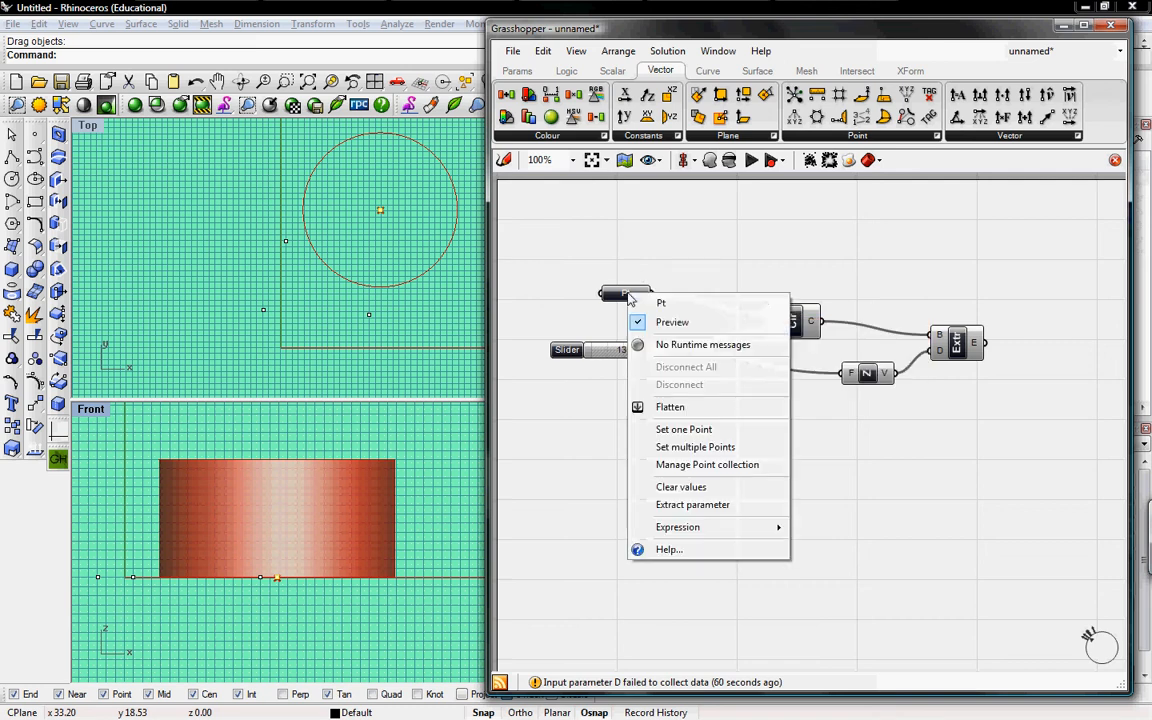
mouse_move(684, 429)
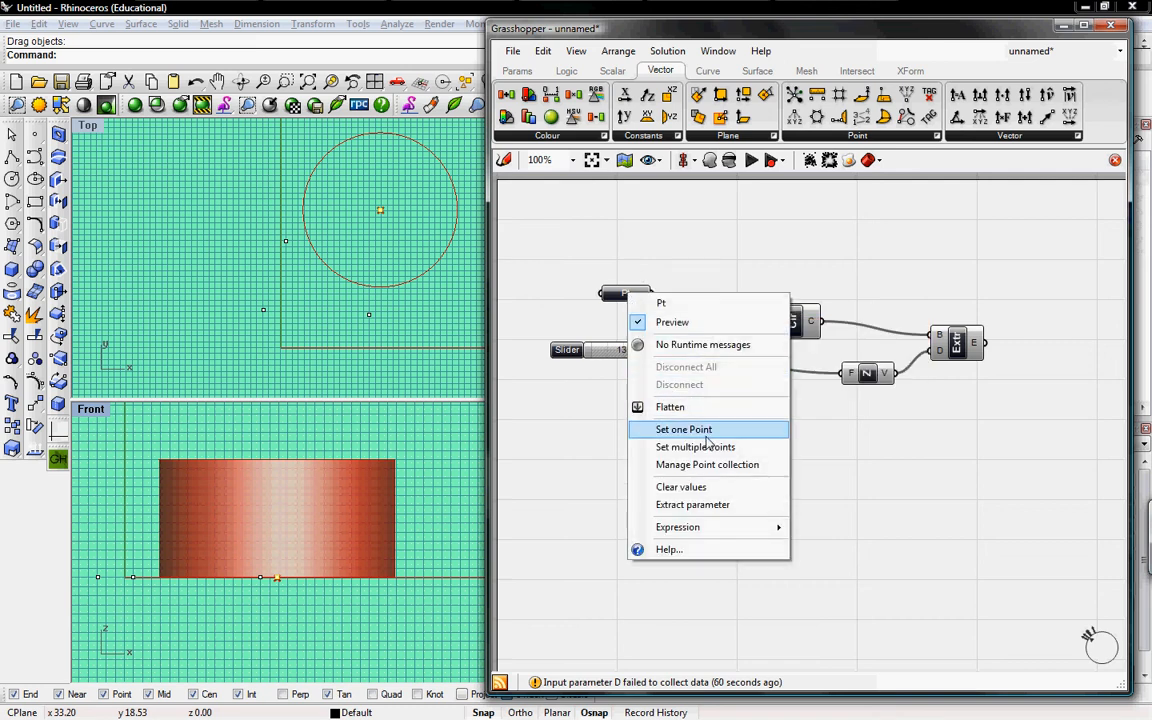
left_click(683, 429)
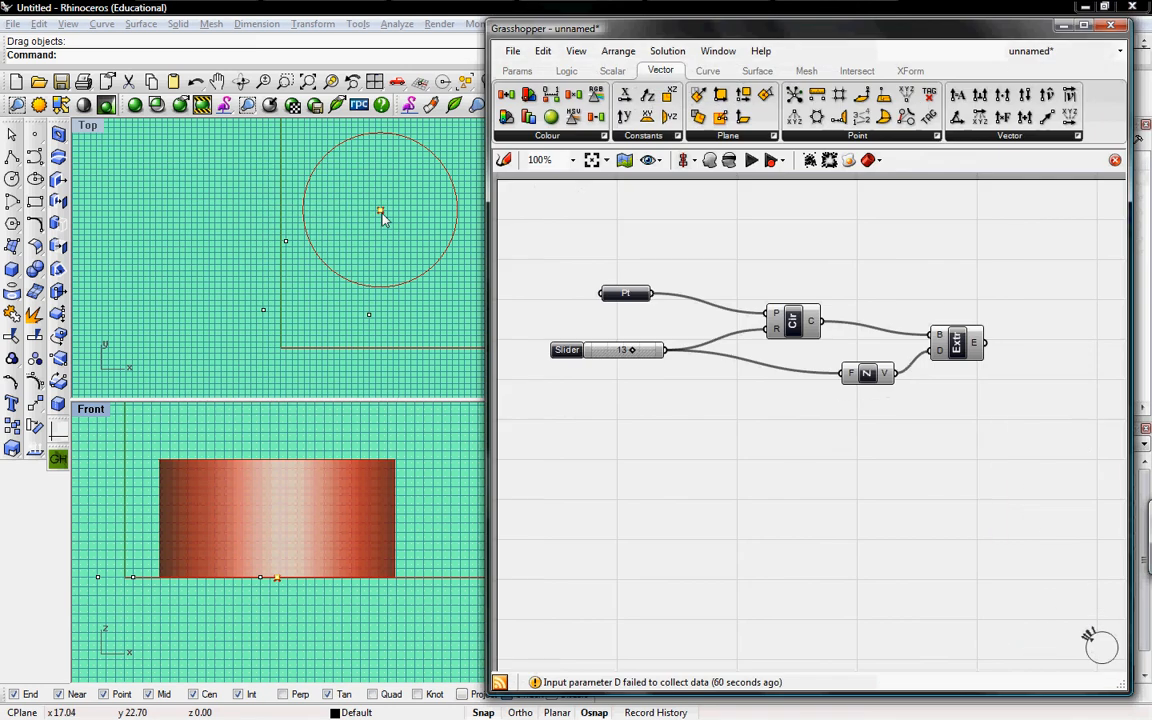
mouse_move(383, 217)
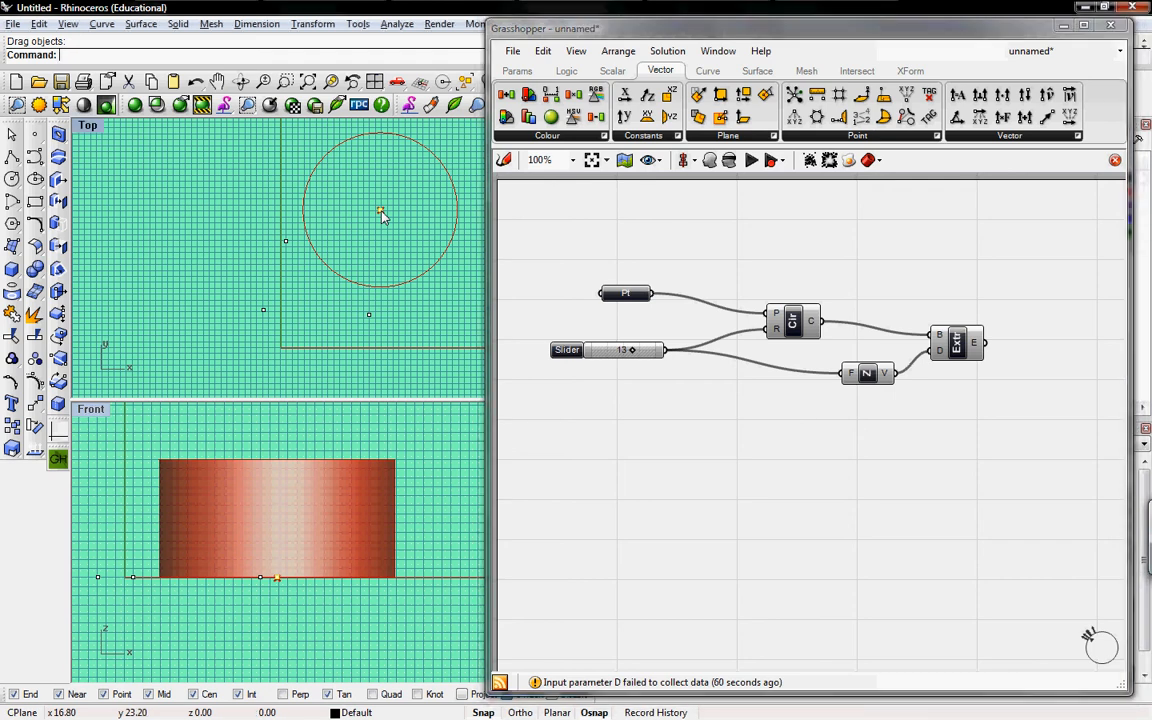
mouse_move(288, 248)
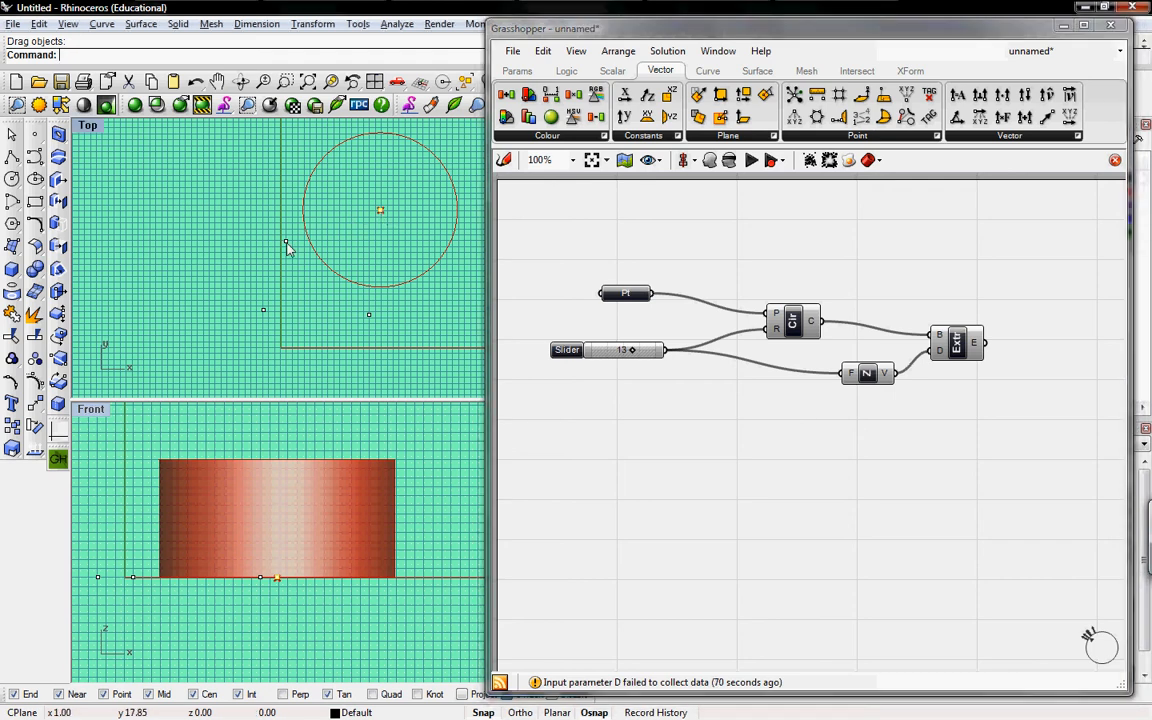
mouse_move(264, 322)
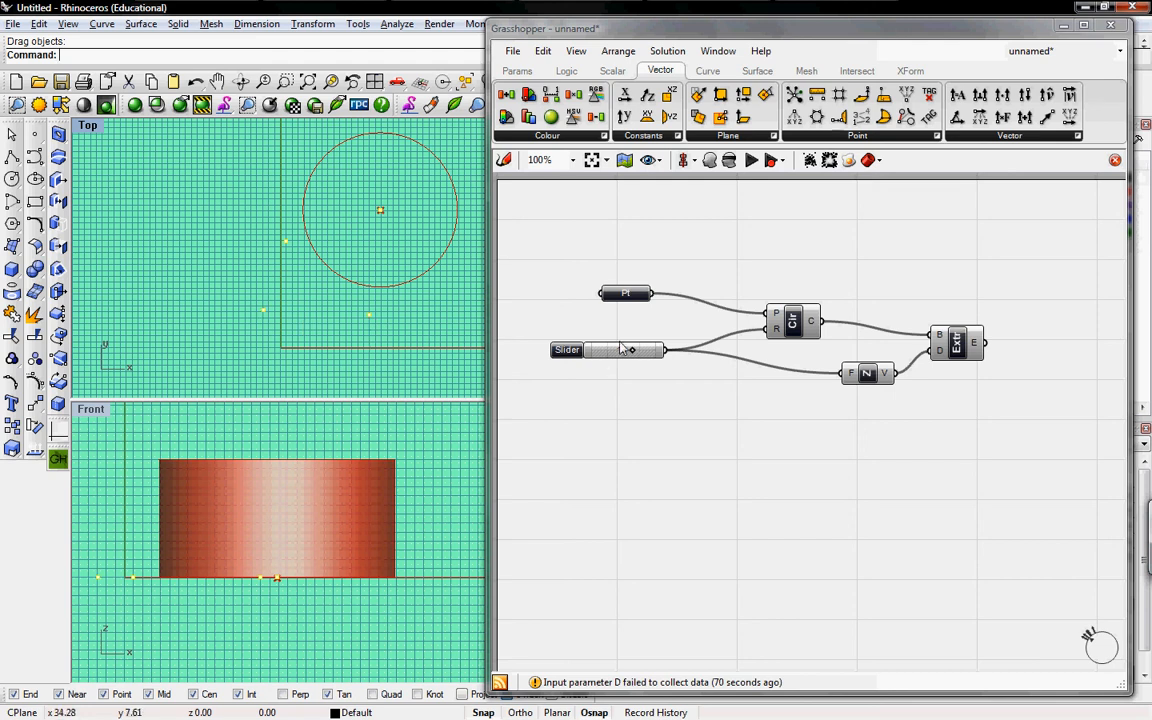
mouse_move(625, 293)
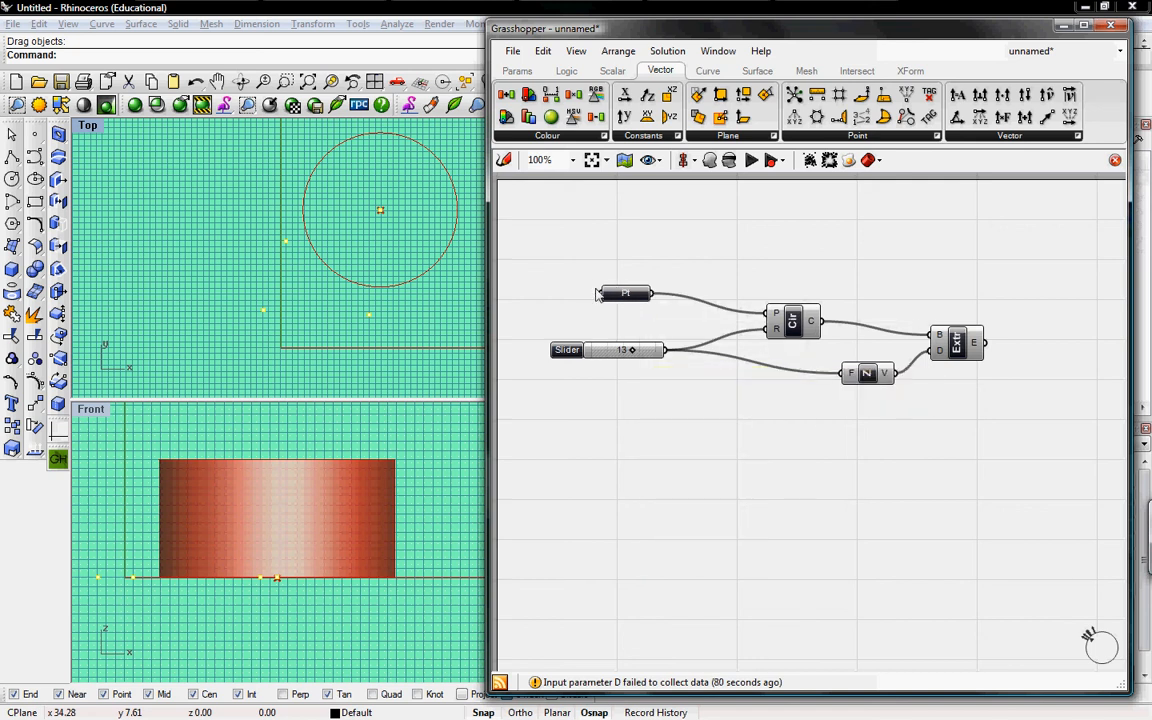
mouse_move(615, 307)
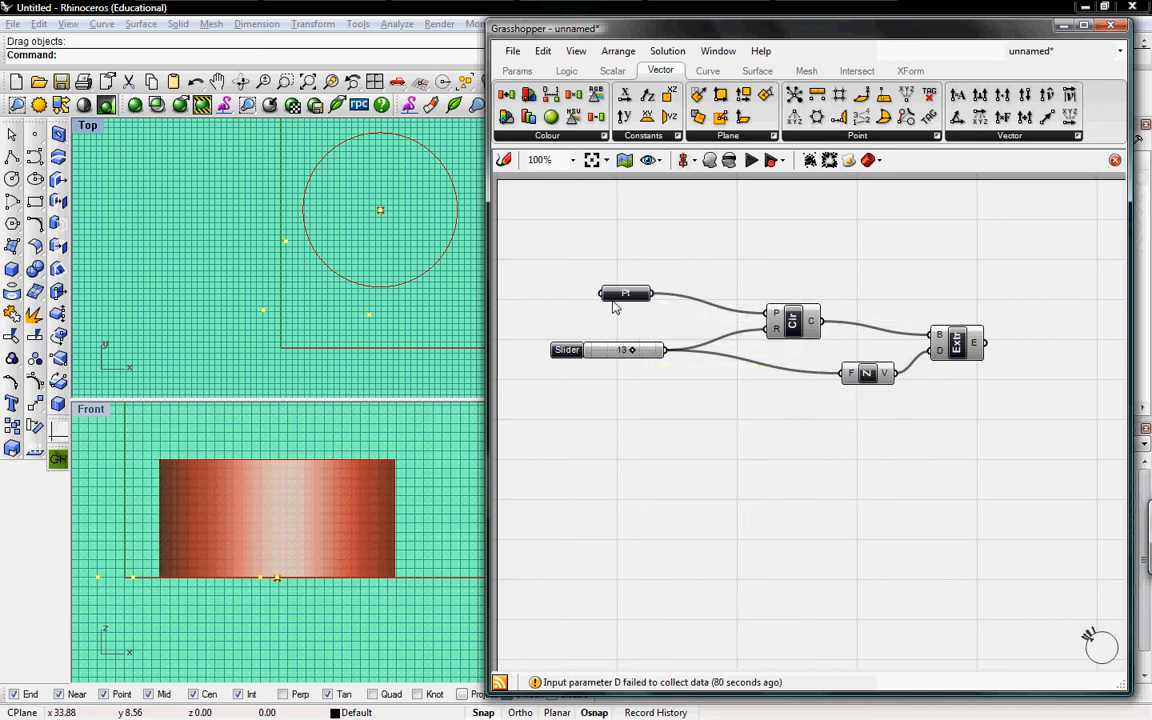
Step: Set the Pt parameter to multiple points and pick the Rhino reference points
right_click(625, 293)
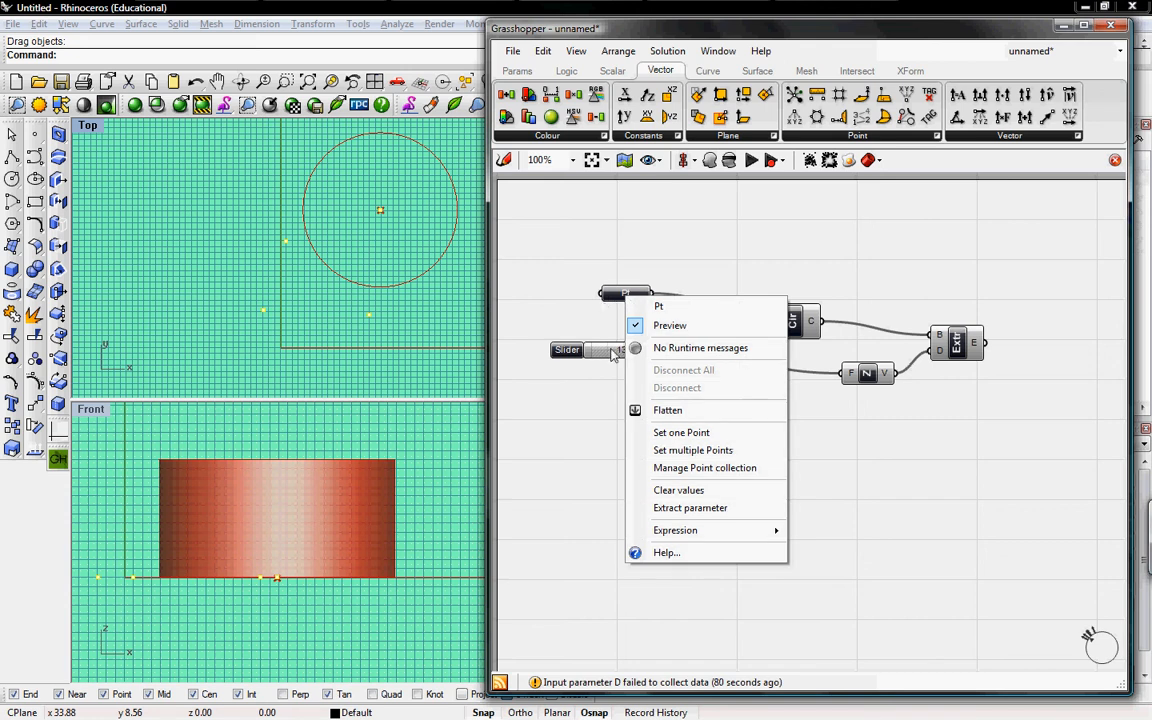
mouse_move(692, 450)
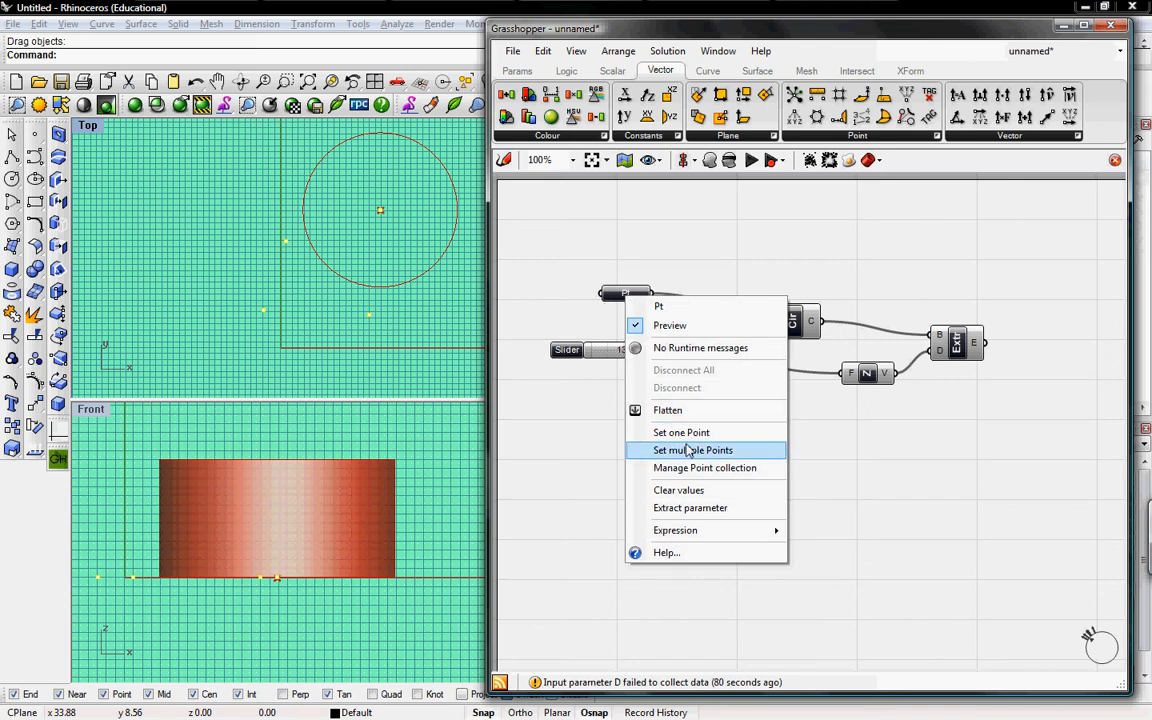
left_click(692, 450)
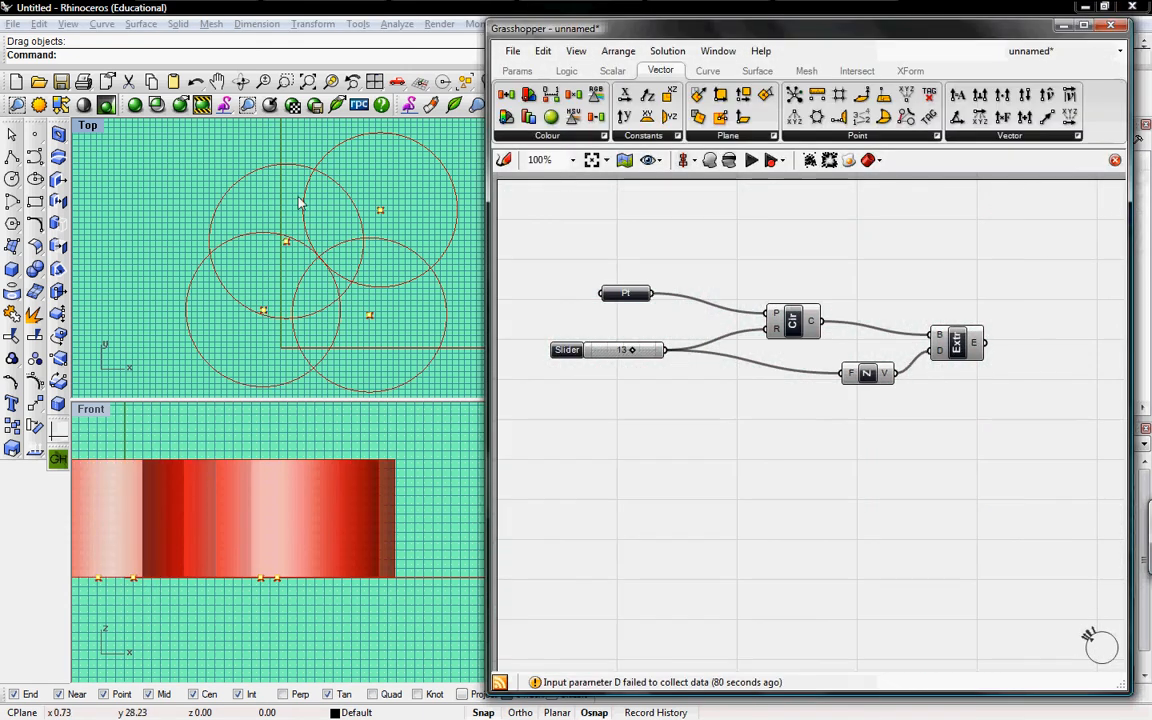
mouse_move(365, 293)
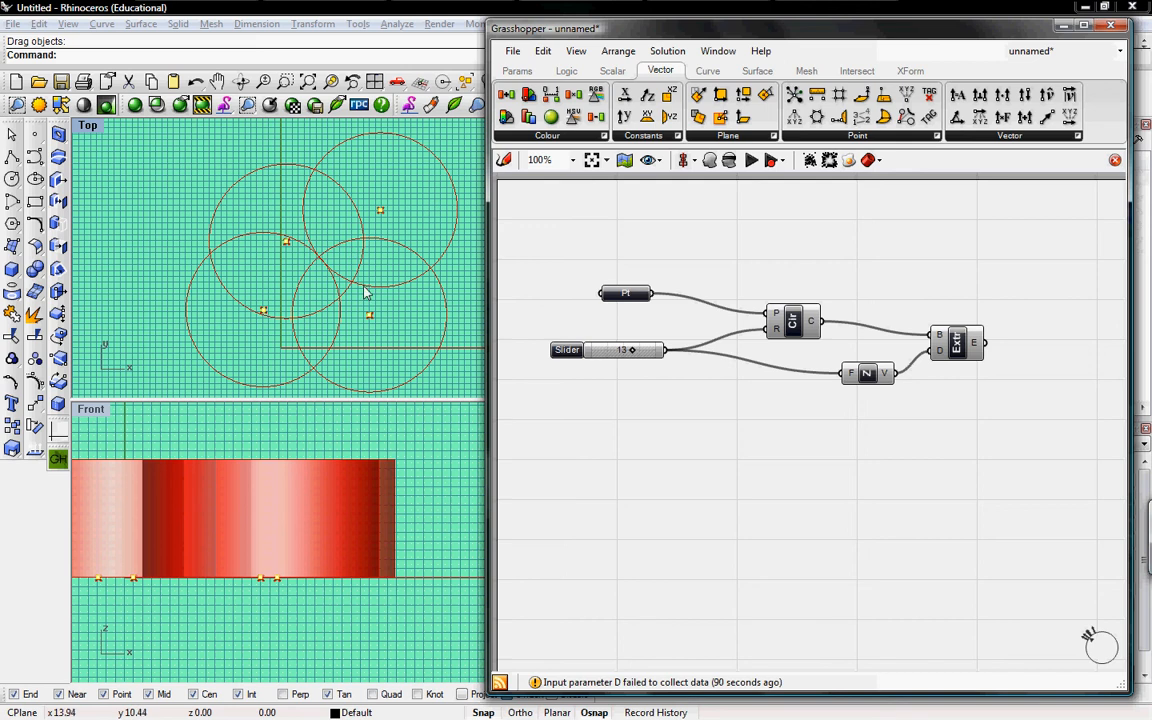
left_click(371, 317)
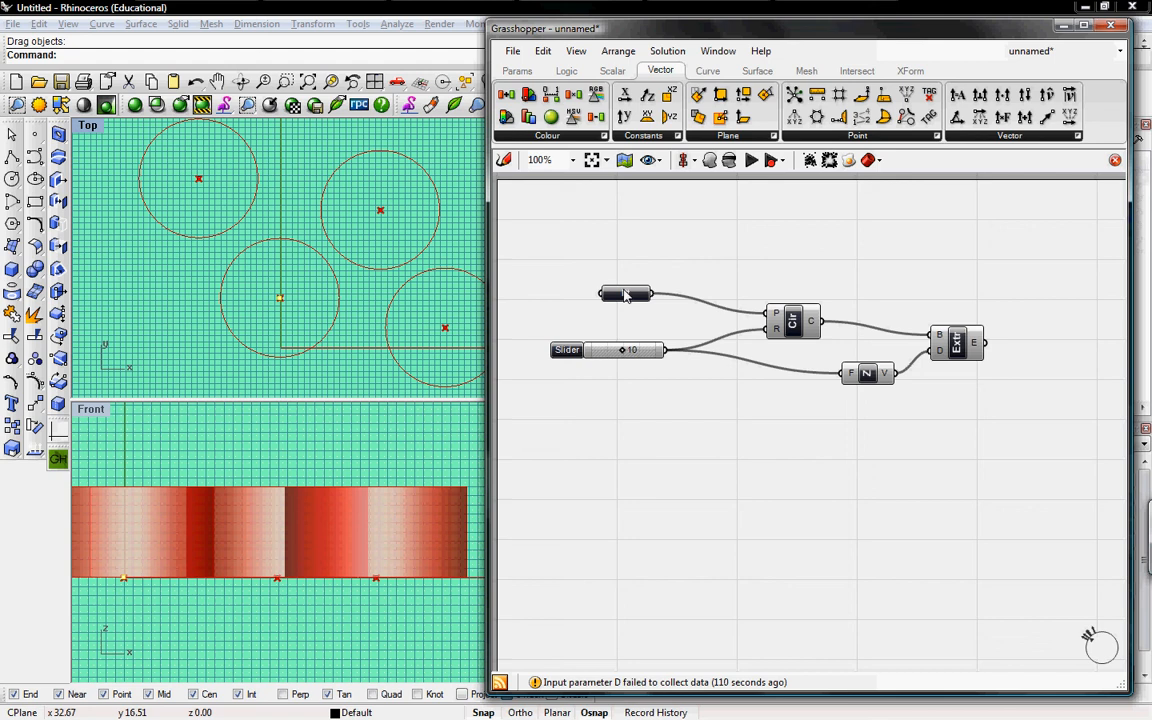
mouse_move(792, 318)
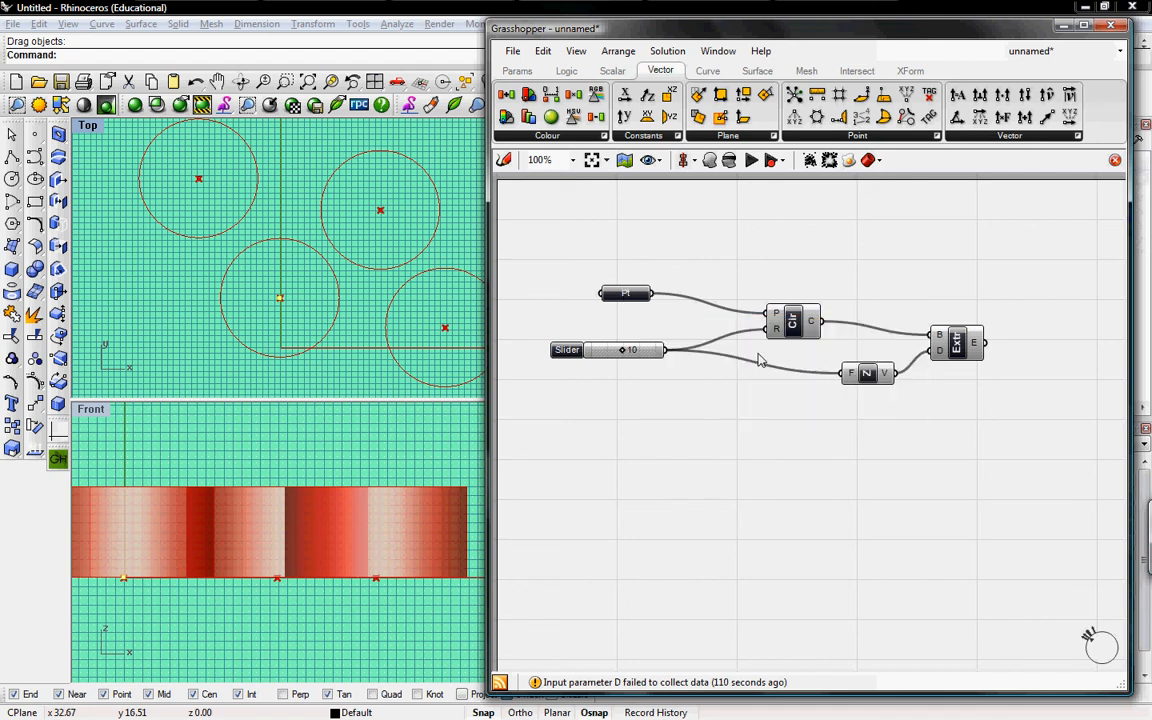
mouse_move(625, 293)
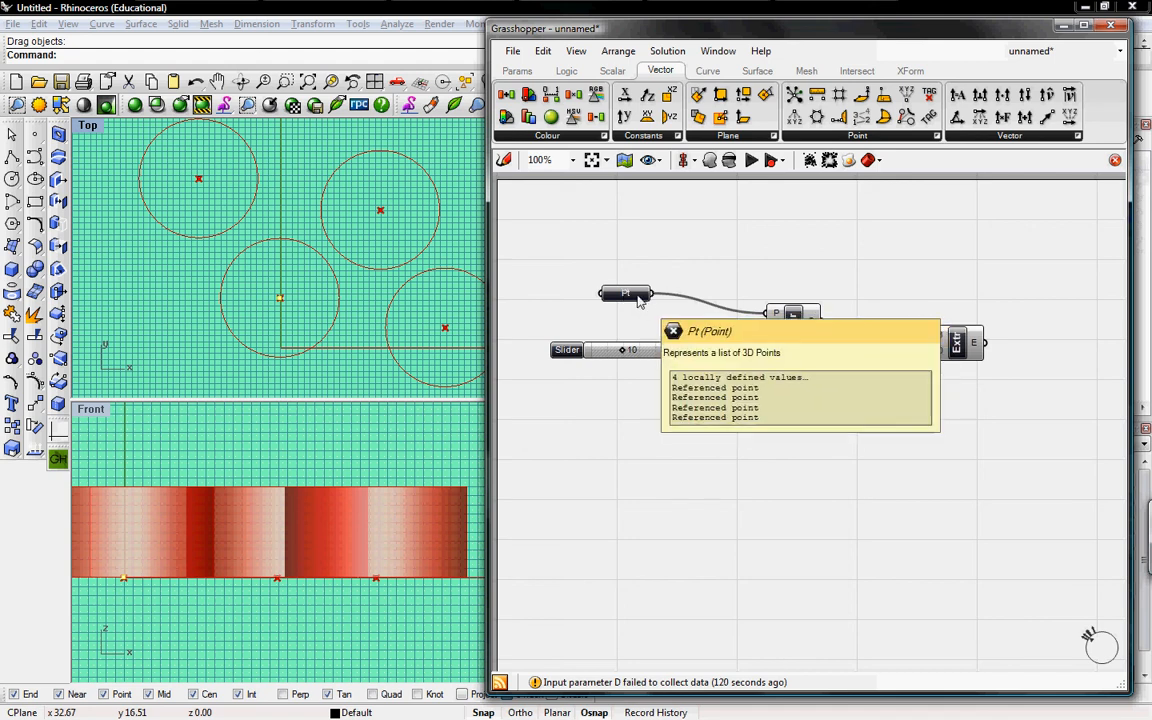